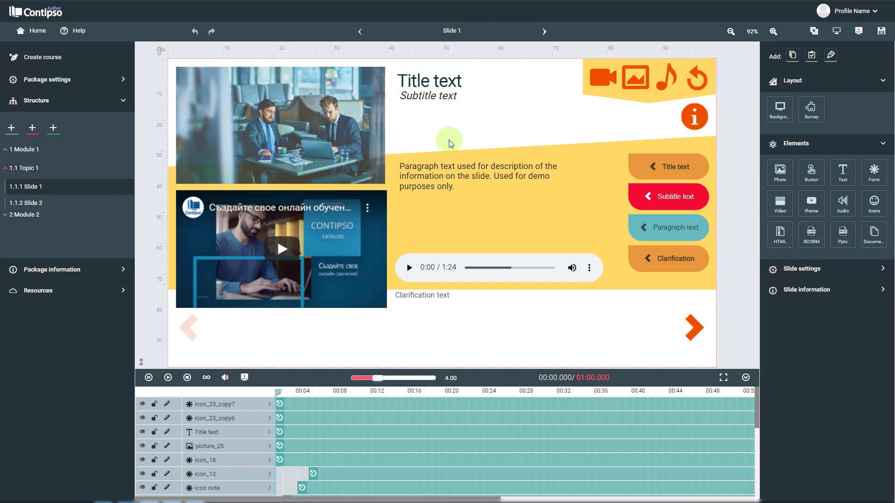
pyautogui.moveTo(53, 132)
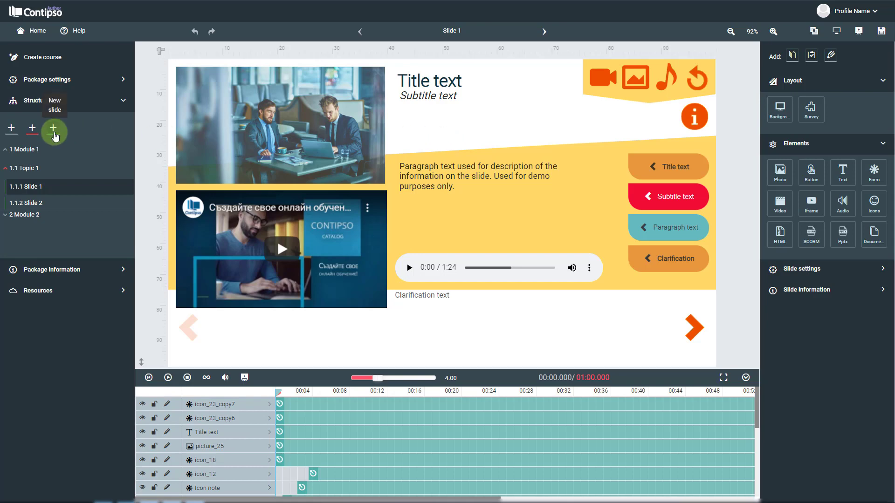
# Add a new test named 'Test example' with description 'DEMO Test' from the Add toolbar
pyautogui.click(54, 129)
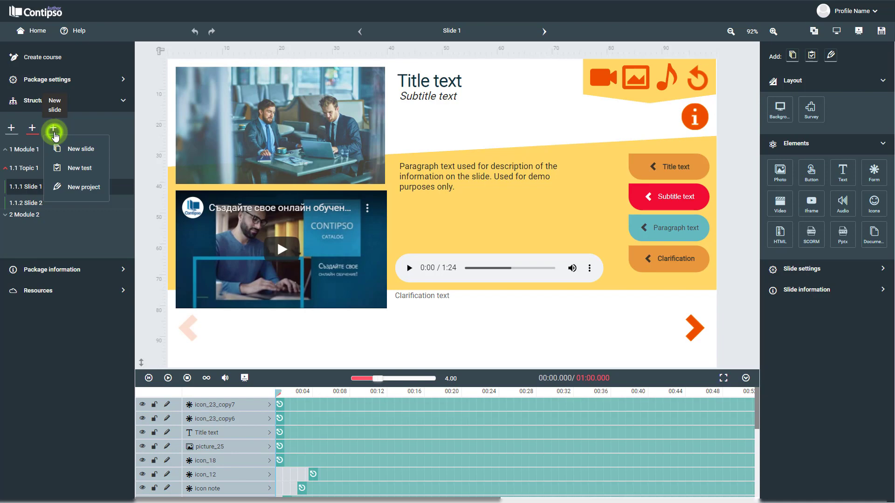
pyautogui.moveTo(74, 151)
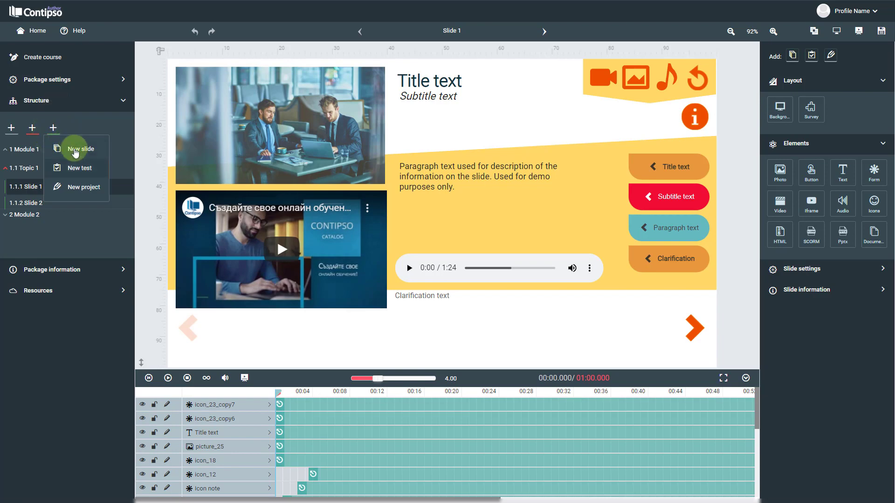
pyautogui.moveTo(101, 174)
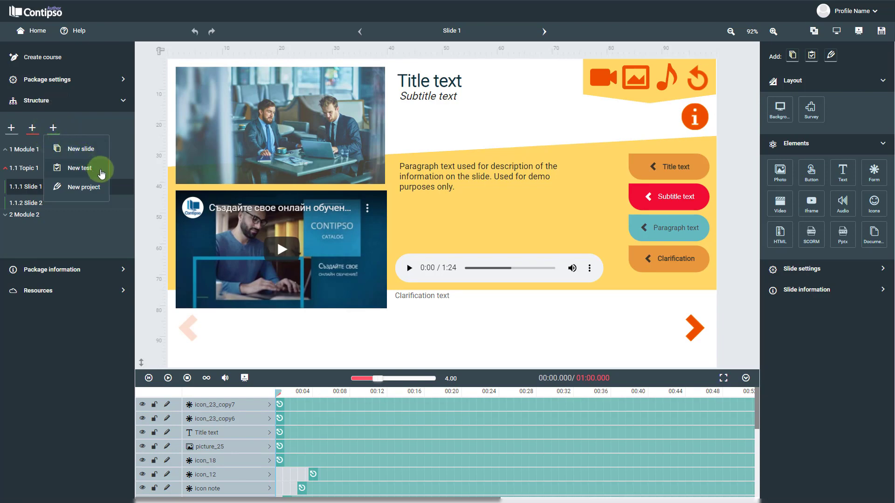
pyautogui.moveTo(744, 142)
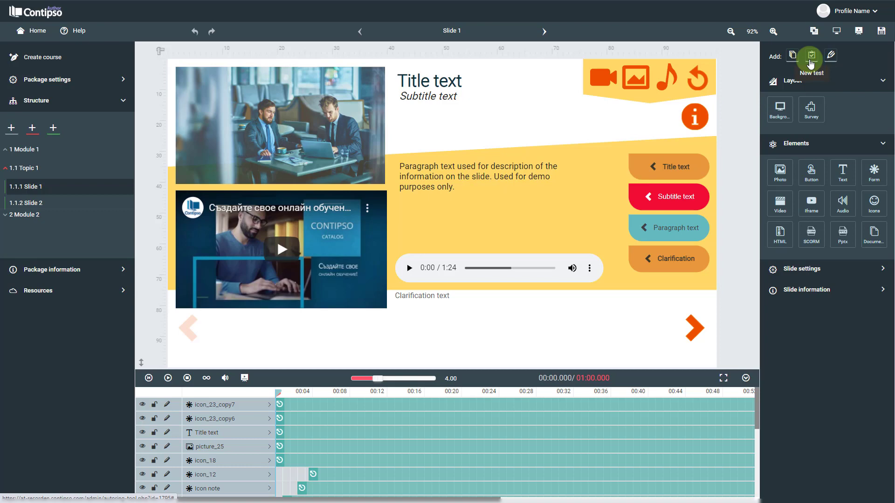
pyautogui.click(810, 55)
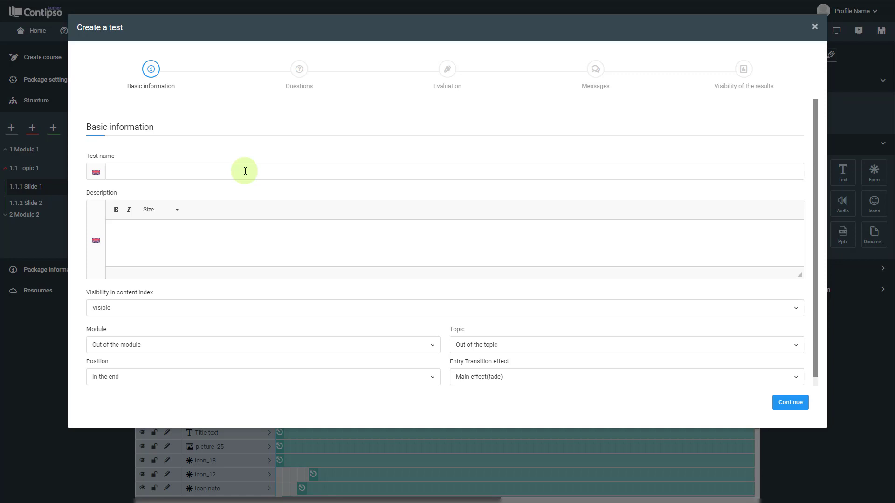
pyautogui.click(171, 171)
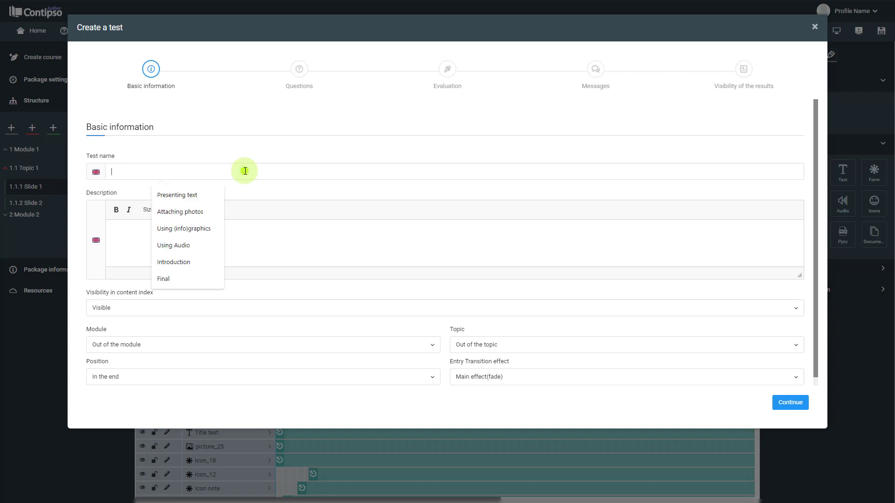
pyautogui.write('Test')
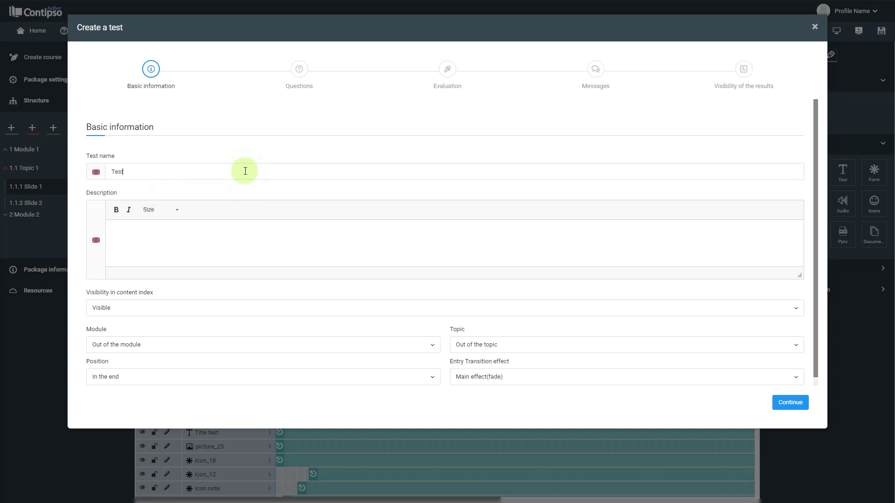
pyautogui.write('example')
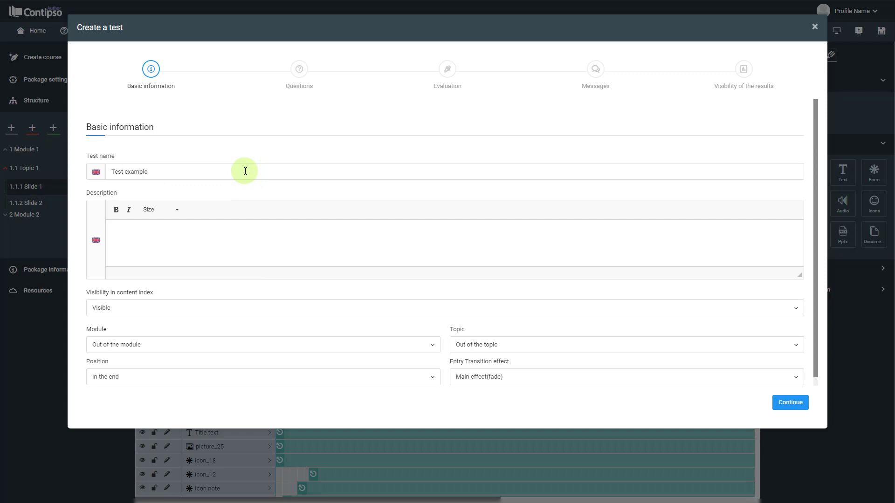
pyautogui.moveTo(202, 238)
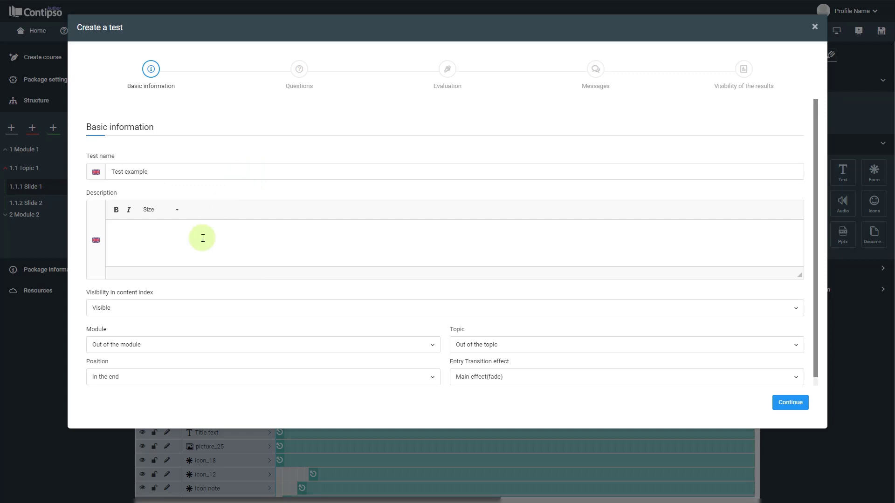
pyautogui.write('DEMO Test')
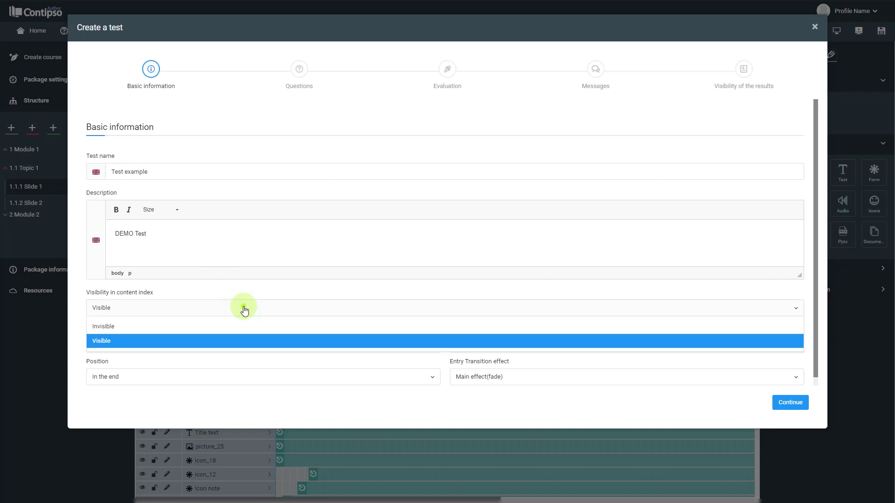
# Keep the test Visible in 2 Module 2, topic 2.1 Topic 2, positioned at the end
pyautogui.click(102, 341)
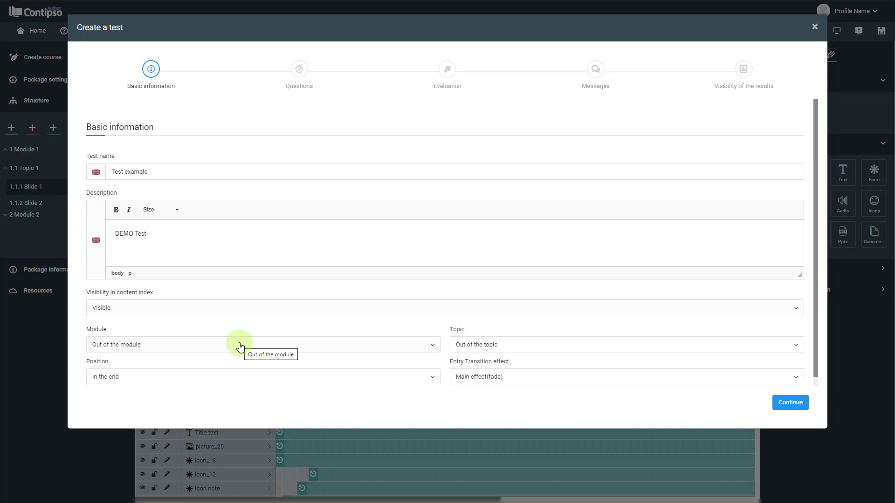
pyautogui.click(262, 345)
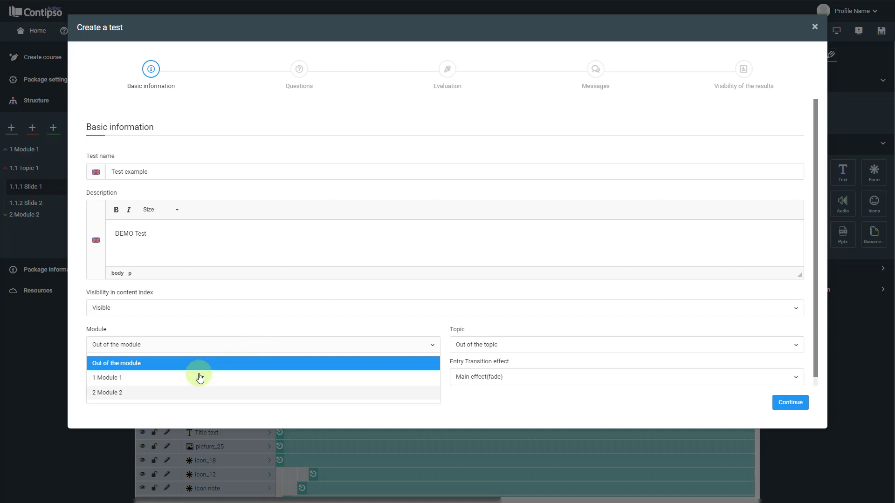
pyautogui.moveTo(200, 348)
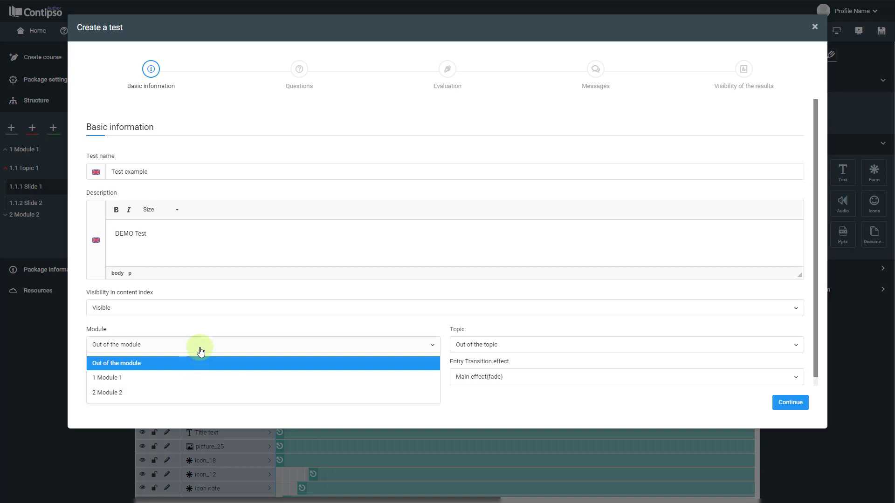
pyautogui.moveTo(200, 363)
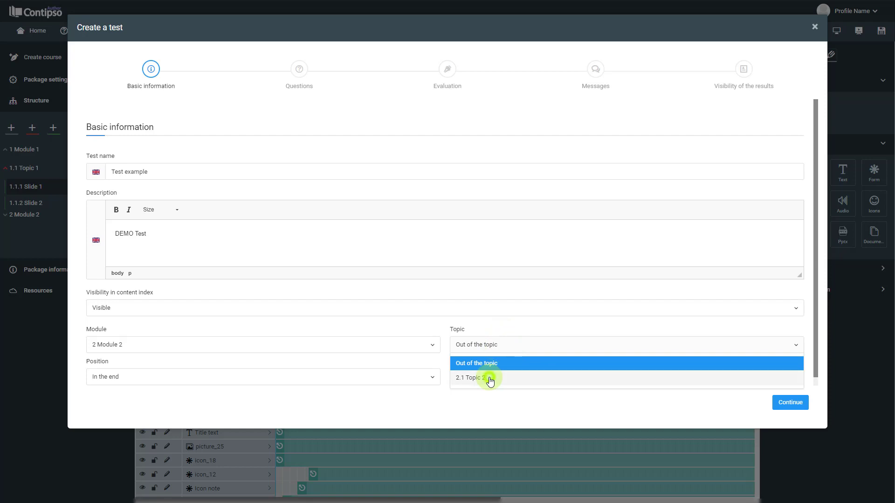
pyautogui.click(471, 377)
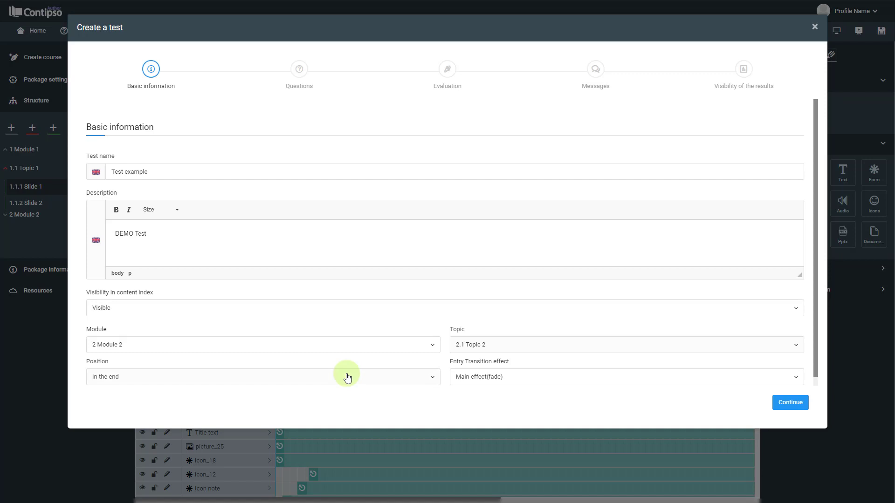
pyautogui.click(348, 377)
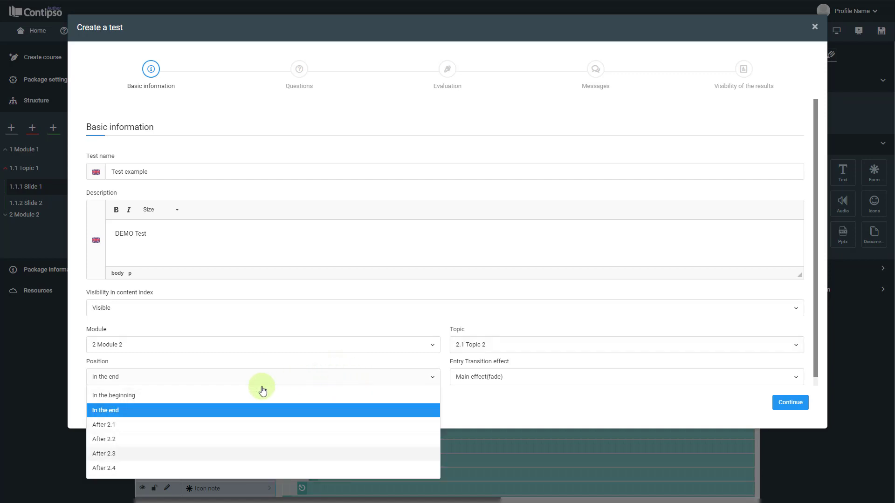
pyautogui.moveTo(120, 411)
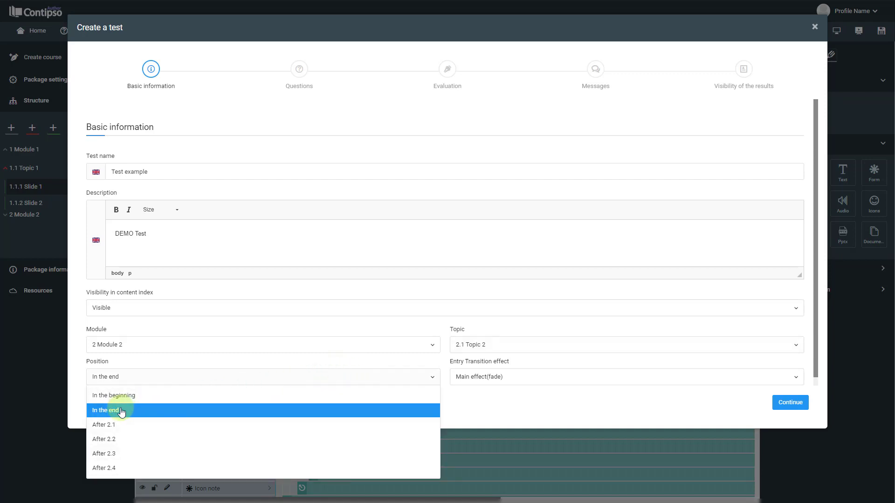
pyautogui.click(105, 409)
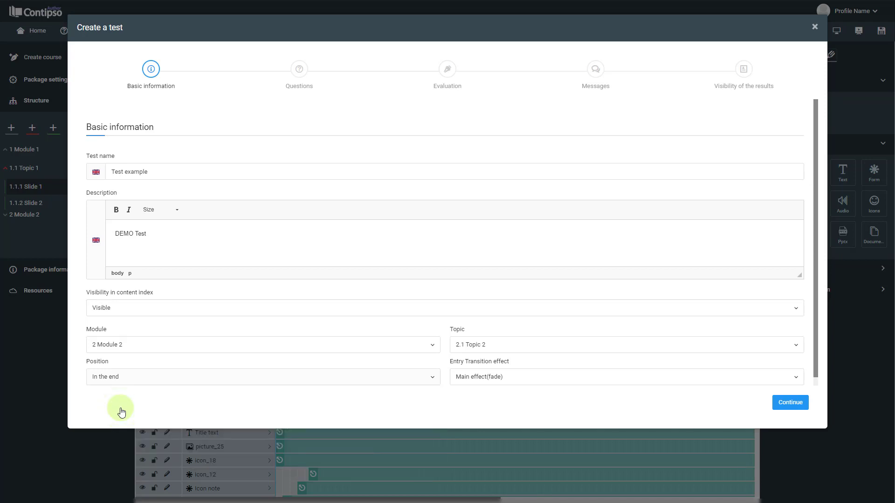
pyautogui.moveTo(502, 379)
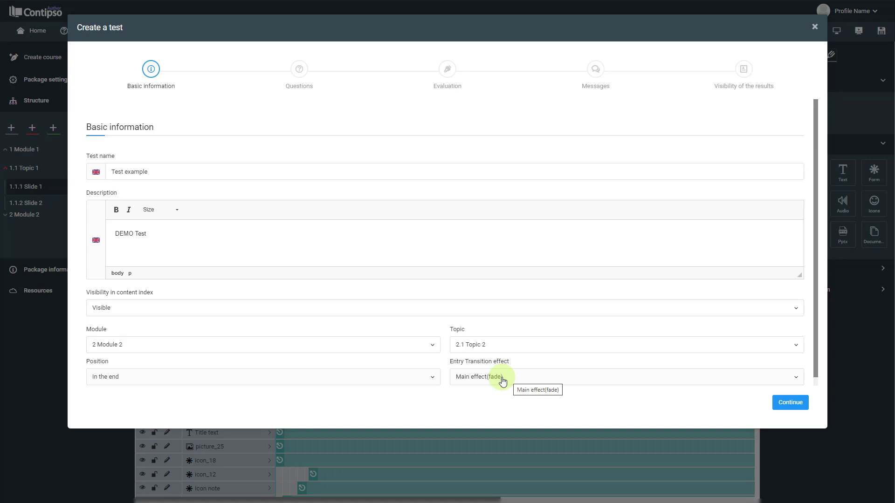
pyautogui.moveTo(516, 382)
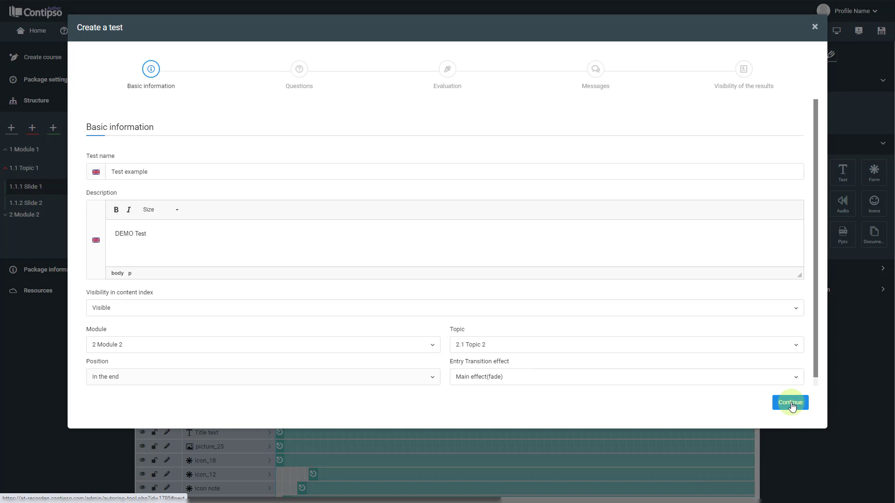
# Continue from basic information to the empty Questions step of the test wizard
pyautogui.click(790, 402)
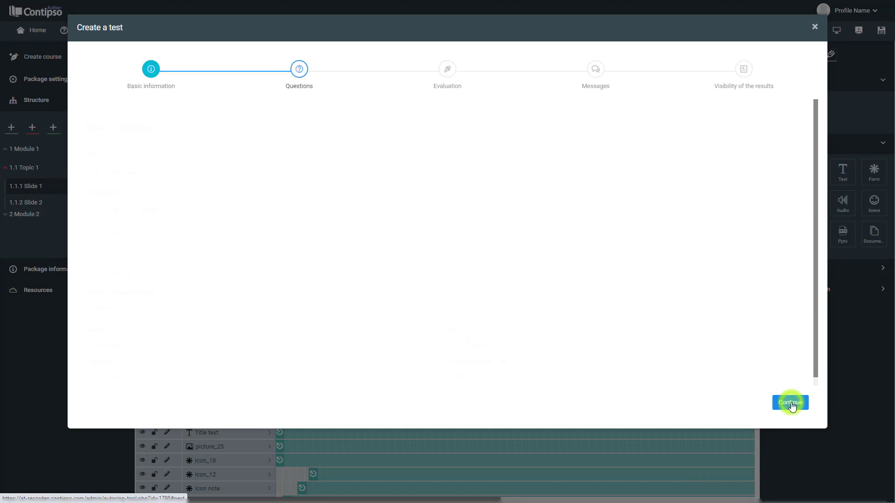
pyautogui.click(790, 402)
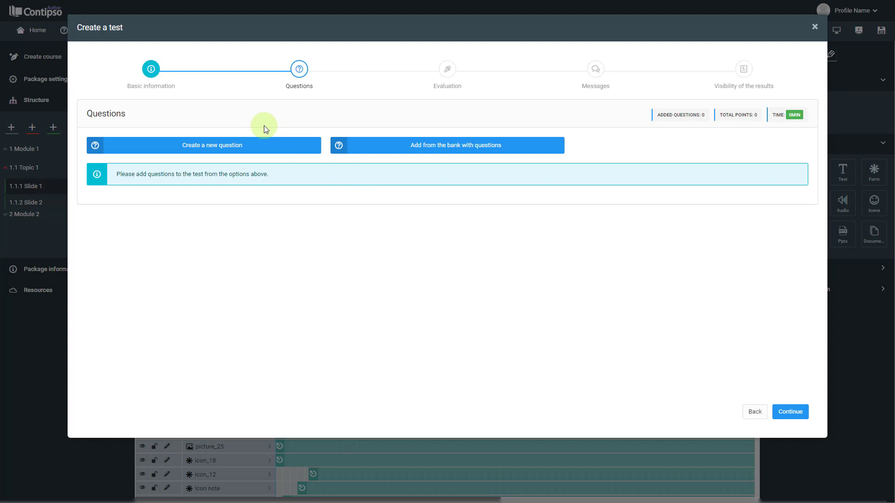
pyautogui.moveTo(264, 129)
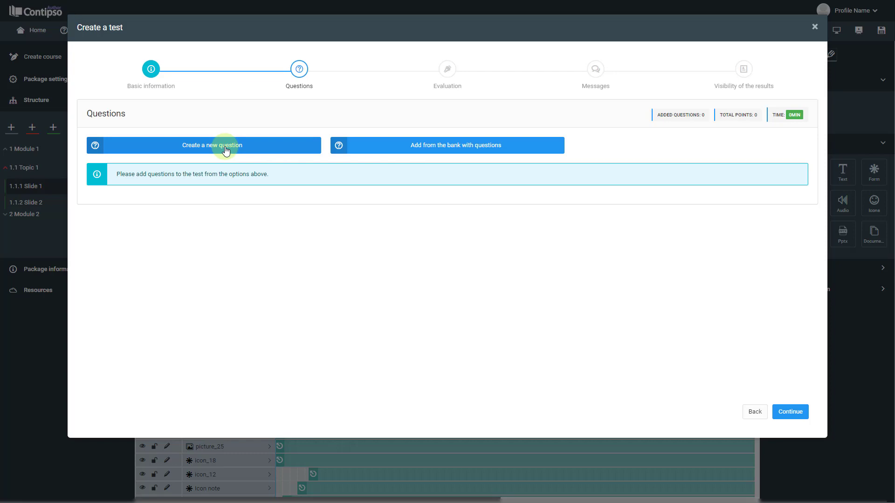
# Create a new question to open the question-type chooser
pyautogui.click(204, 145)
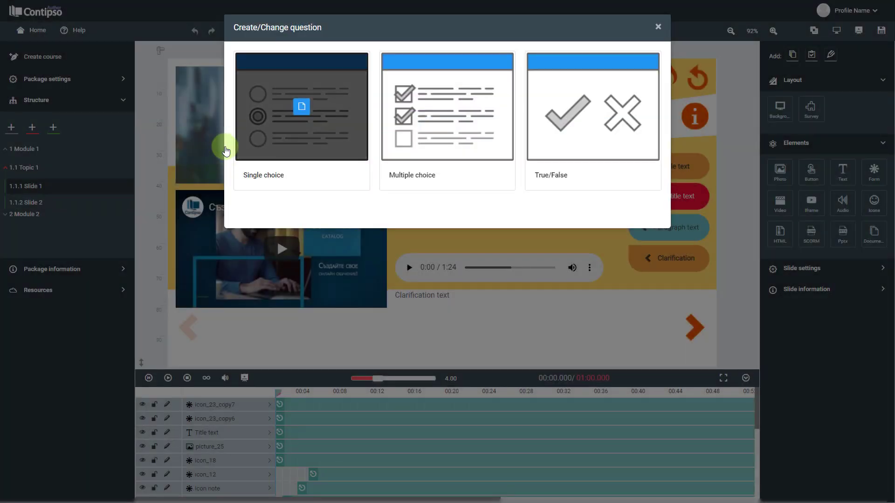
pyautogui.moveTo(303, 110)
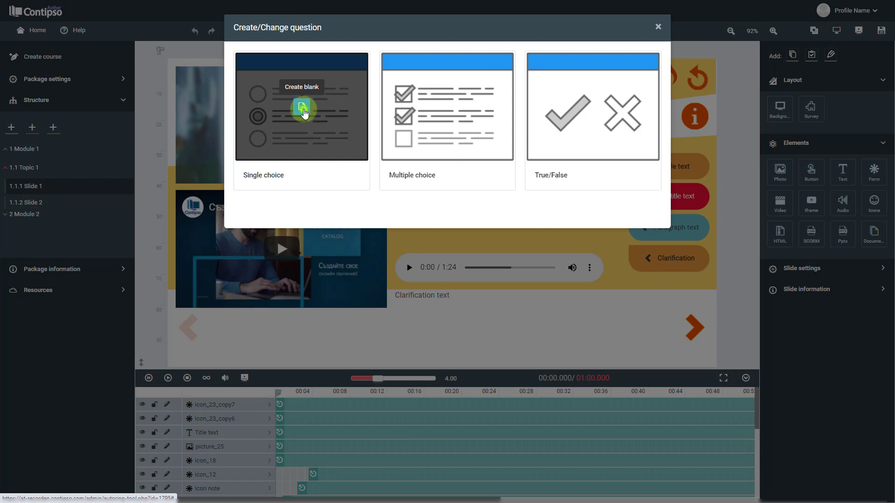
# Fill the single-choice question: short name 'Question 1', 120 seconds, category DEMO
pyautogui.click(302, 107)
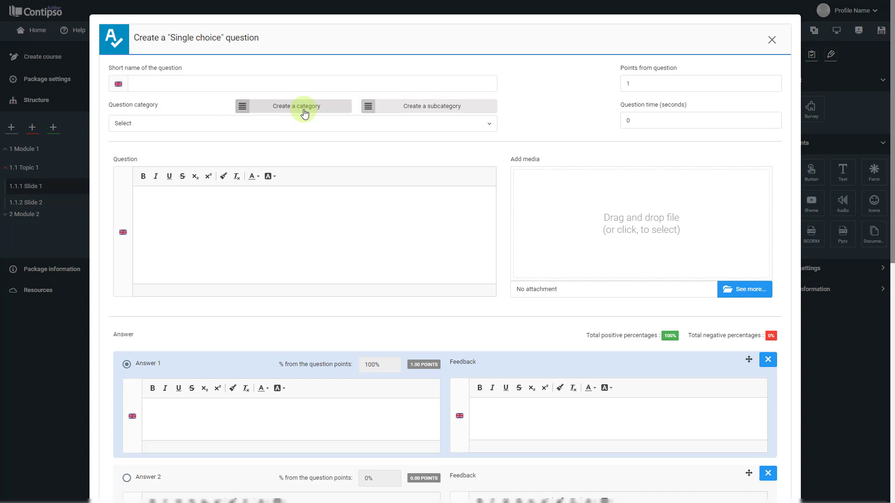
pyautogui.write('q')
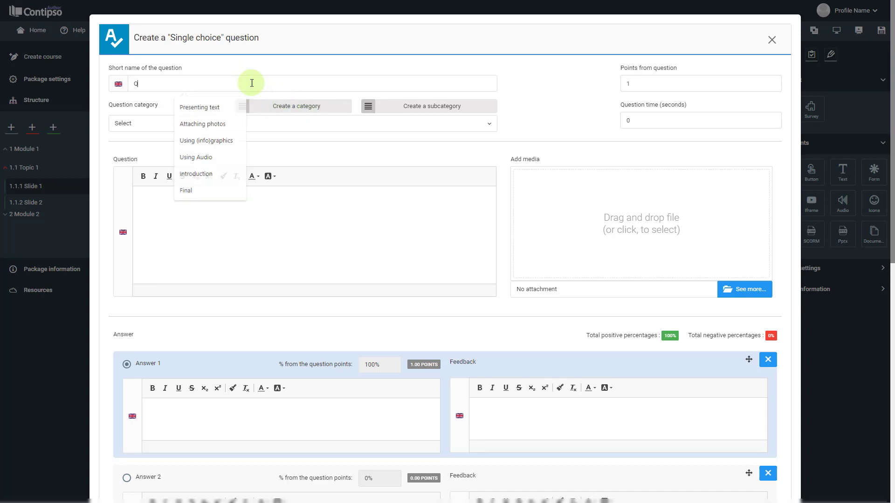
pyautogui.write('uestion')
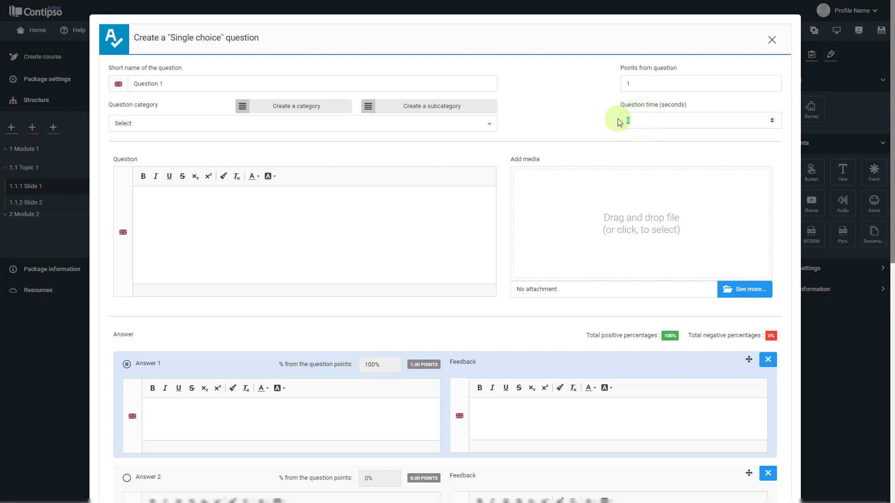
pyautogui.write('120')
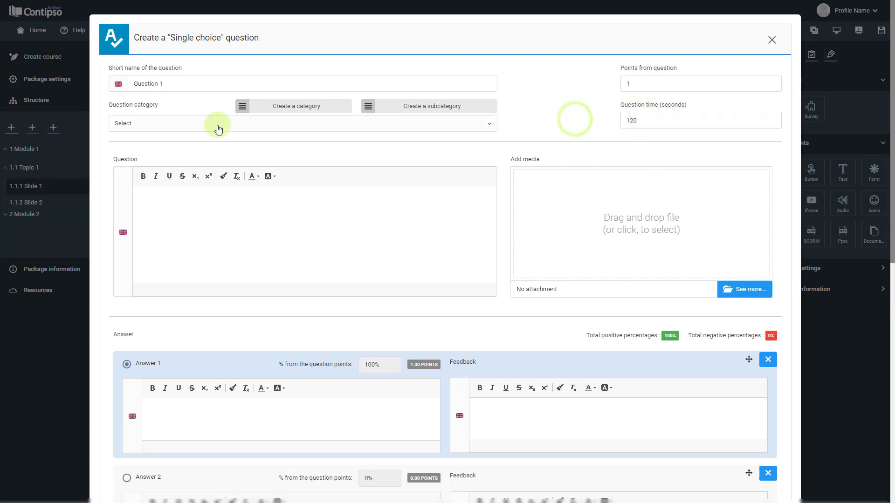
pyautogui.moveTo(218, 129)
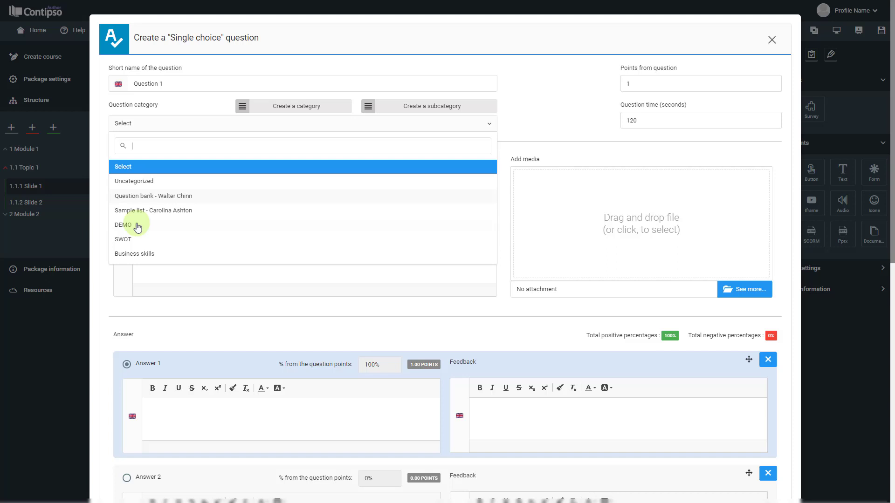
pyautogui.click(123, 224)
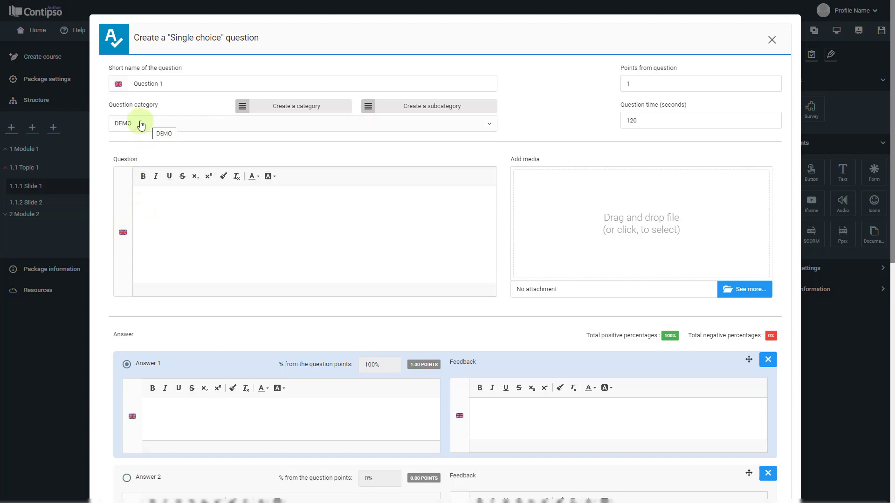
pyautogui.moveTo(200, 206)
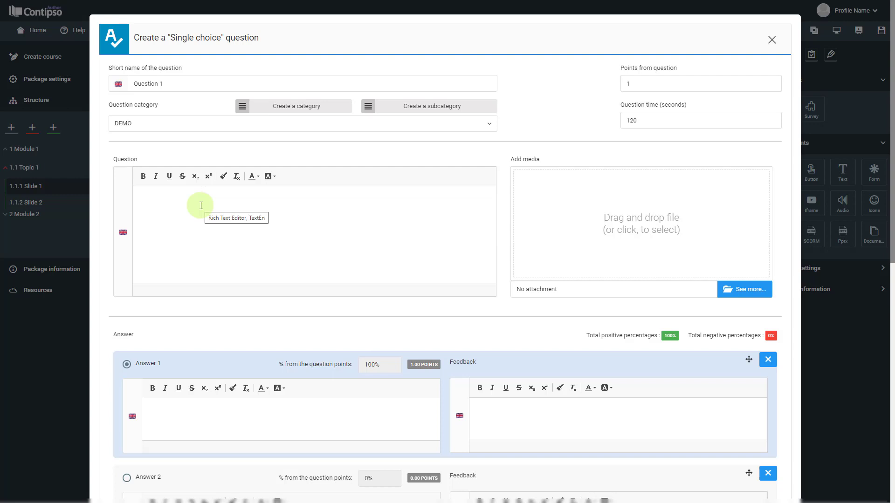
# Write 'Question content' as the question text, toggling emphasis on and back off
pyautogui.click(200, 206)
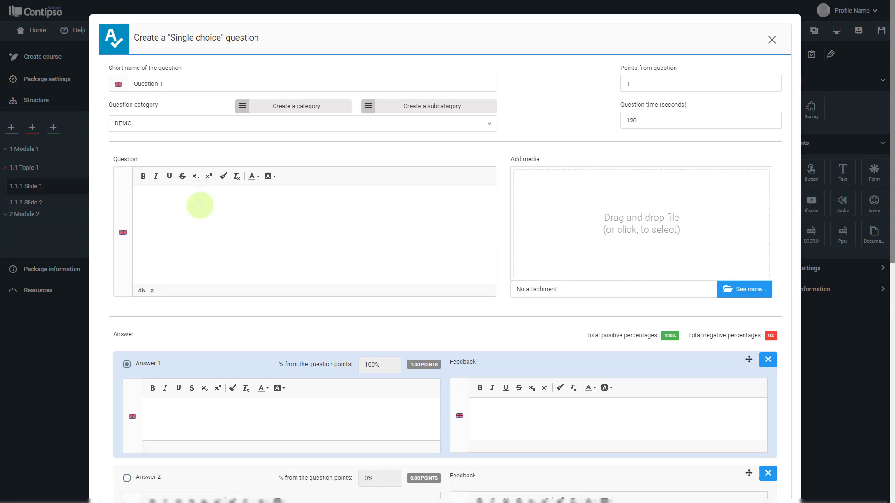
pyautogui.write('Question')
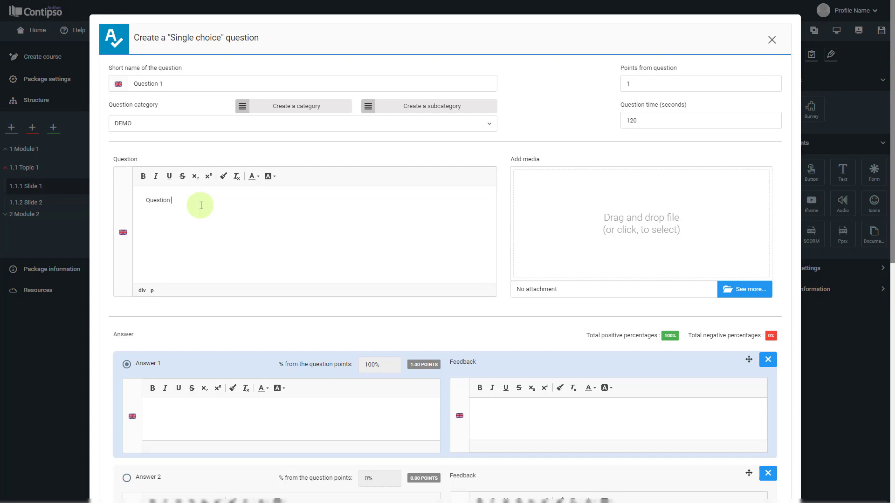
pyautogui.write('content')
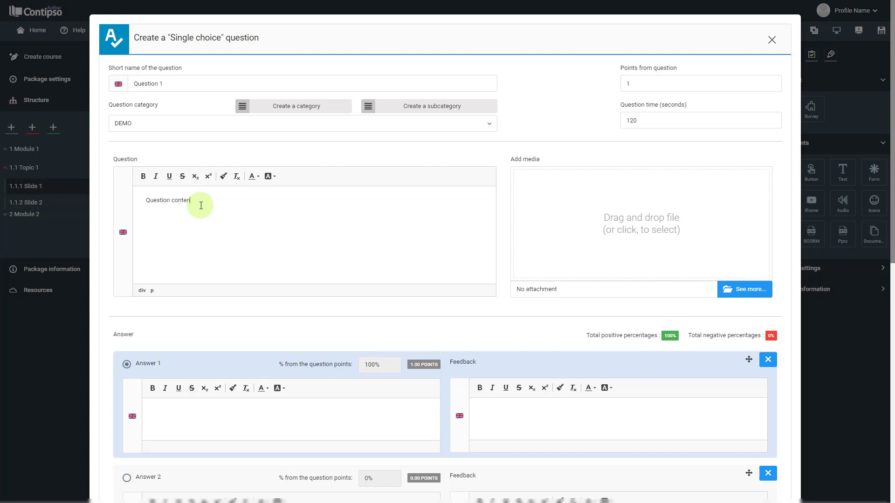
pyautogui.doubleClick(169, 200)
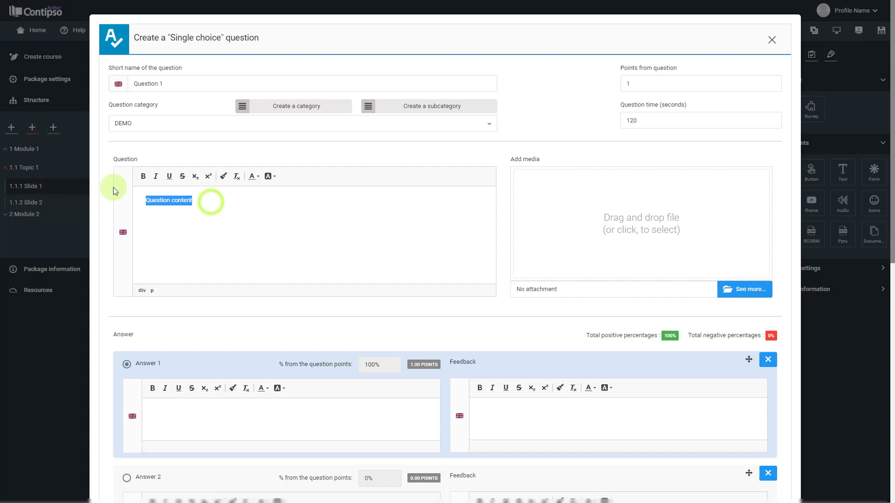
pyautogui.click(155, 176)
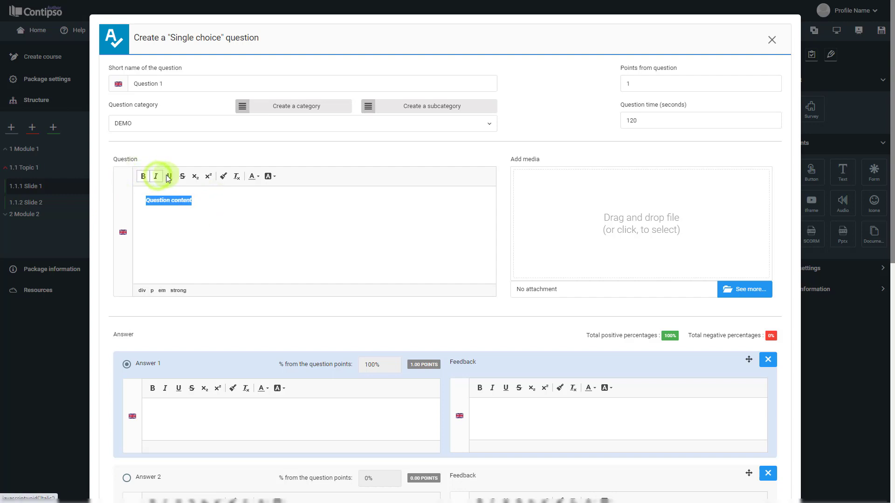
pyautogui.click(142, 176)
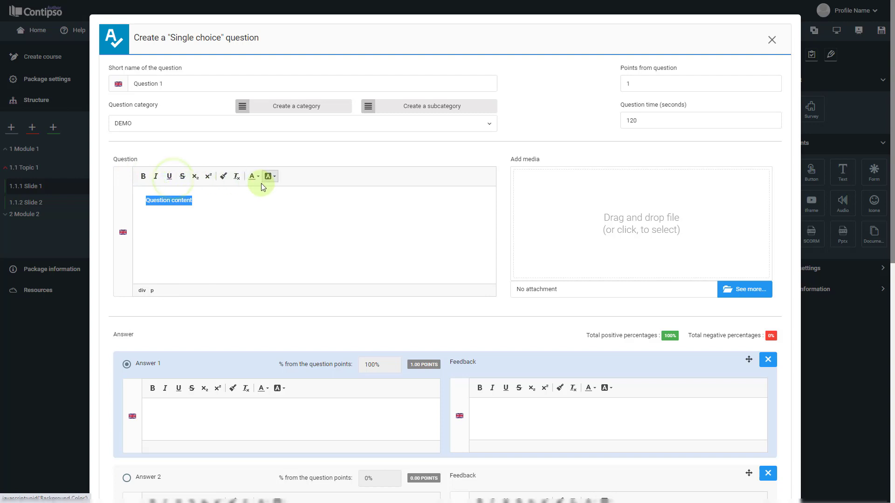
pyautogui.moveTo(251, 176)
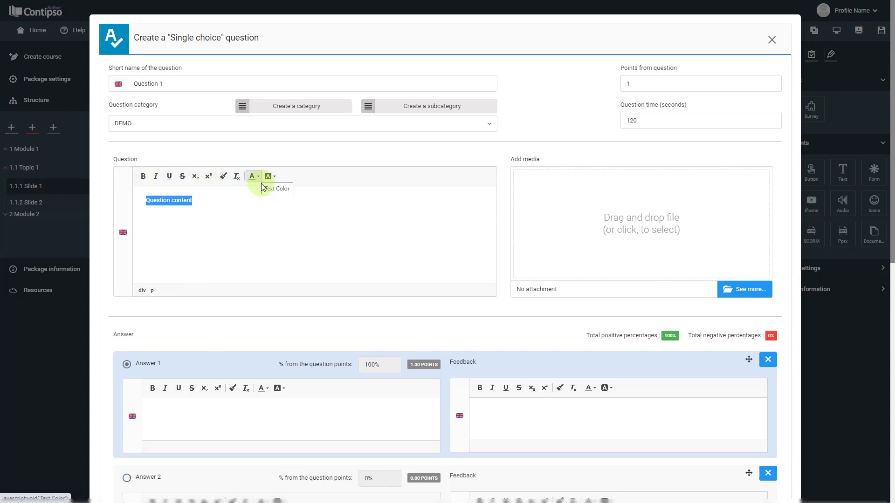
pyautogui.moveTo(386, 191)
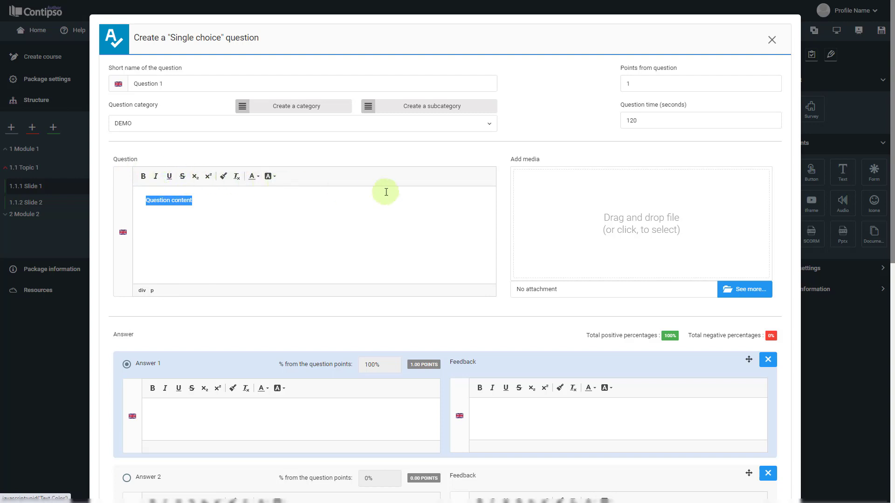
pyautogui.moveTo(619, 209)
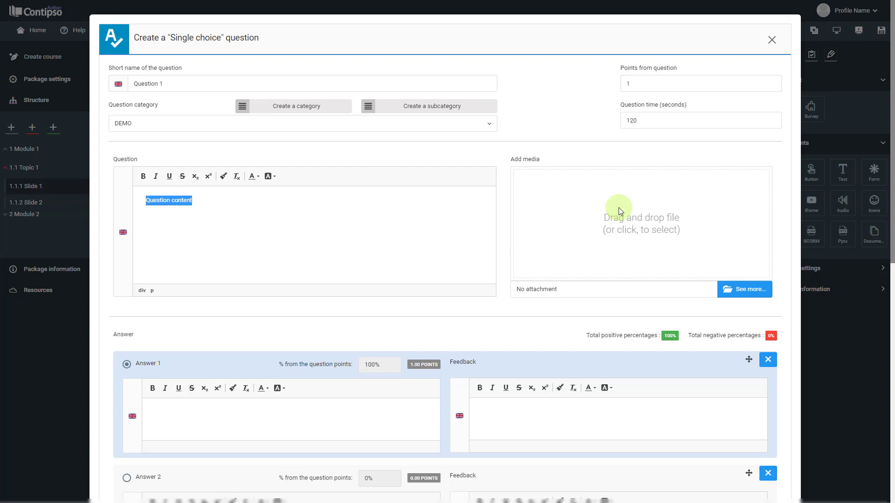
pyautogui.moveTo(710, 283)
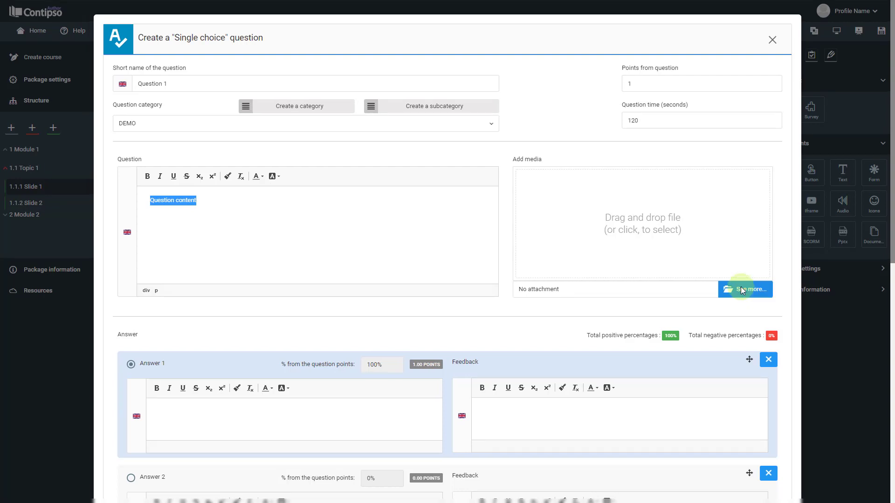
pyautogui.moveTo(435, 318)
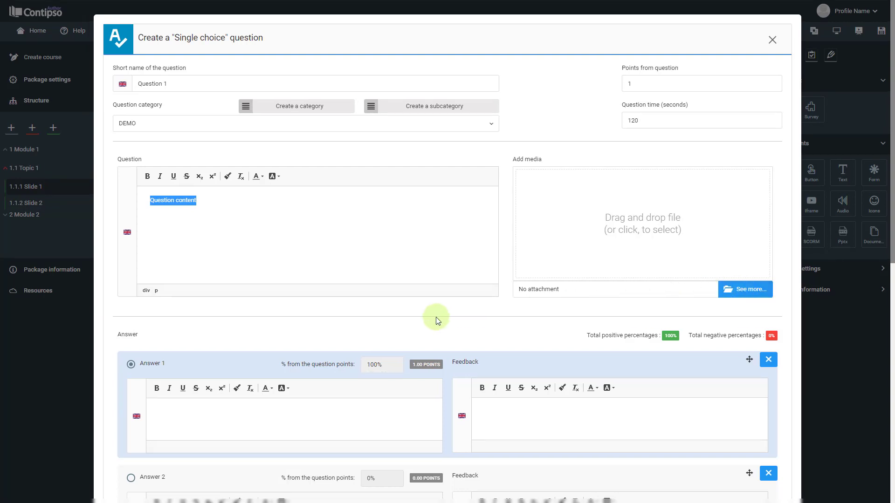
# Fill in answers 'Answer 1' to 'Answer 4' and mark Answer 2 as correct
pyautogui.scroll(-3)
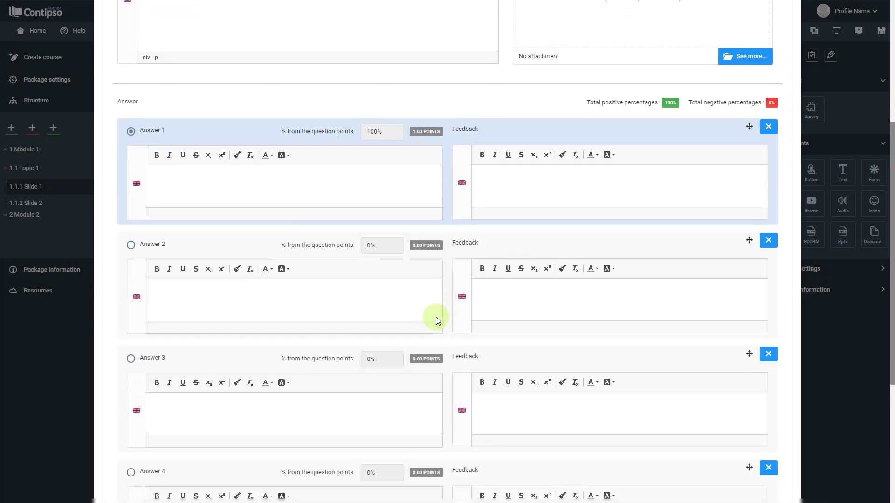
pyautogui.scroll(-3)
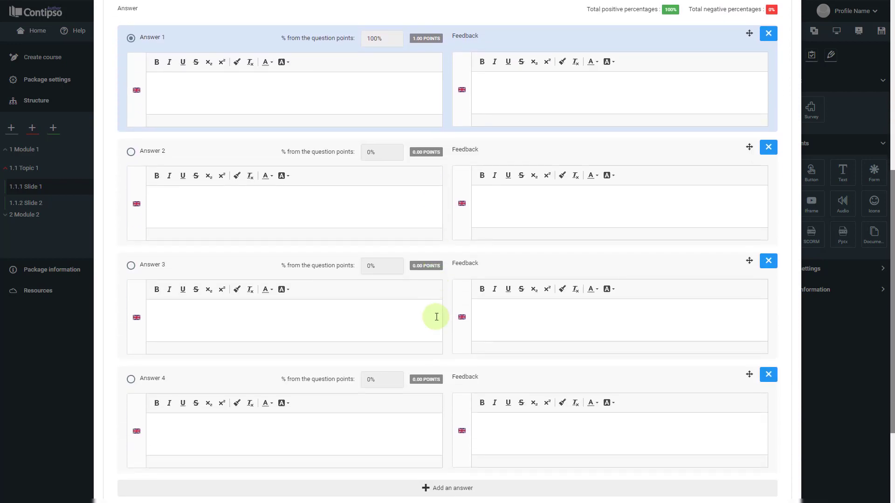
pyautogui.click(308, 89)
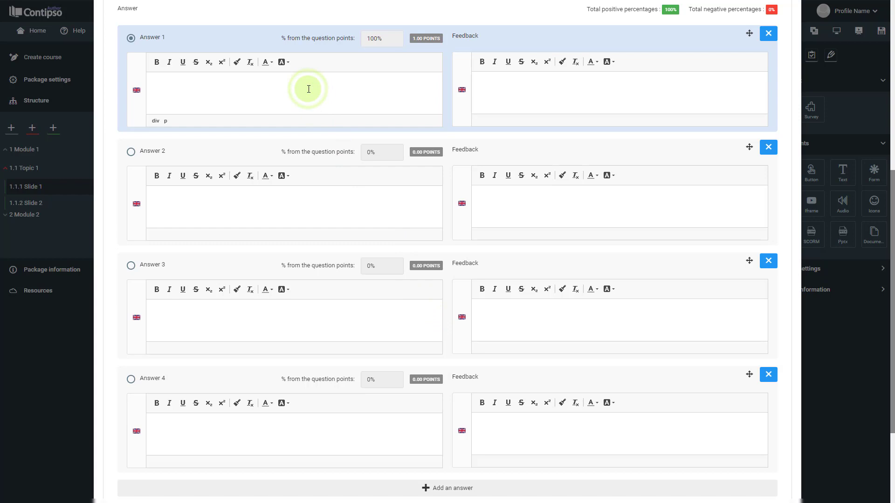
pyautogui.write('Answer')
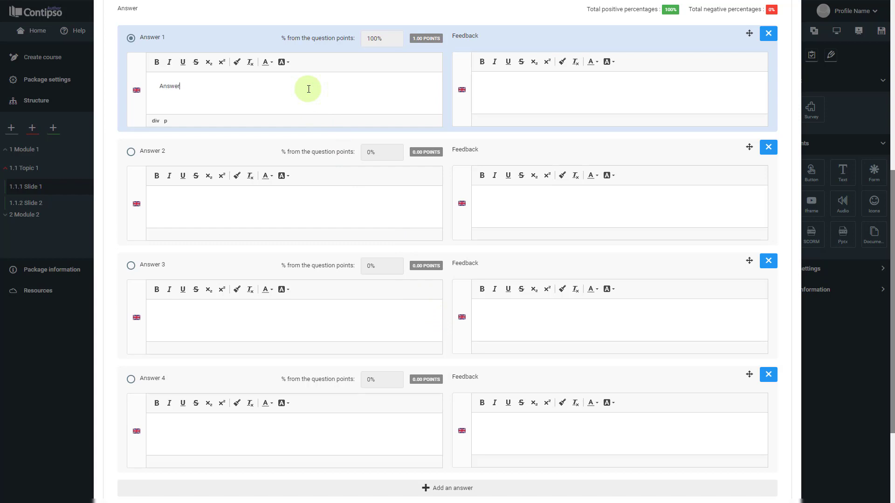
pyautogui.doubleClick(168, 86)
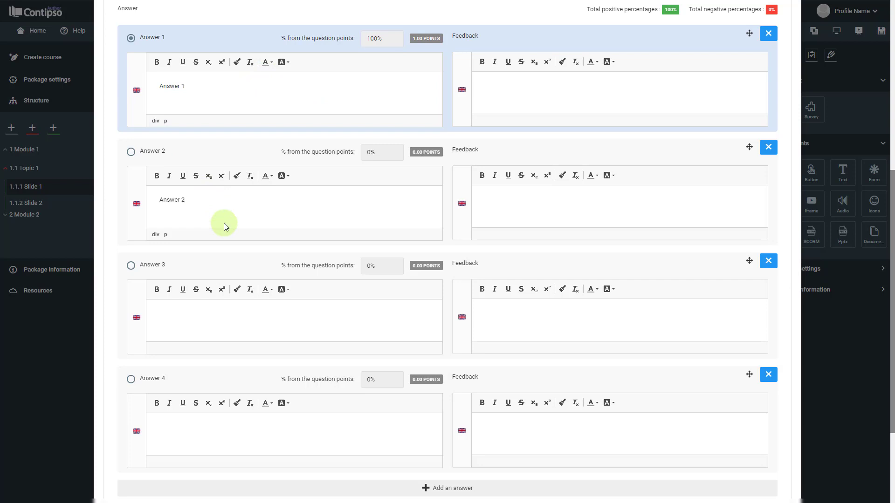
pyautogui.write('Answer 3')
pyautogui.write('Answer 4')
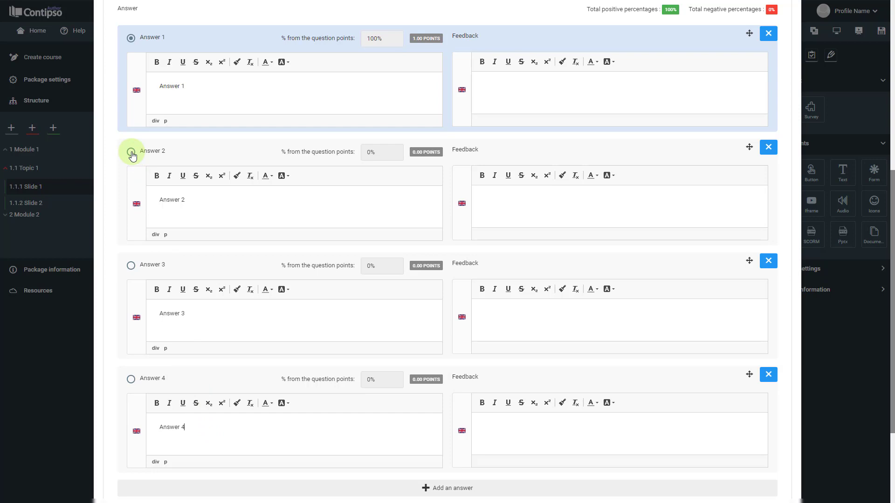
pyautogui.click(131, 155)
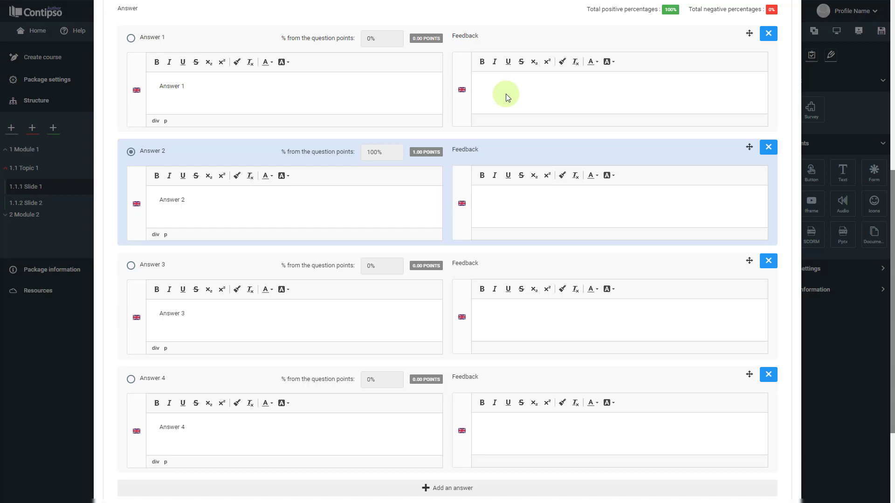
# Enter the answer feedback texts, making Answer 2's feedback read 'Feedback 2 Right'
pyautogui.write('F')
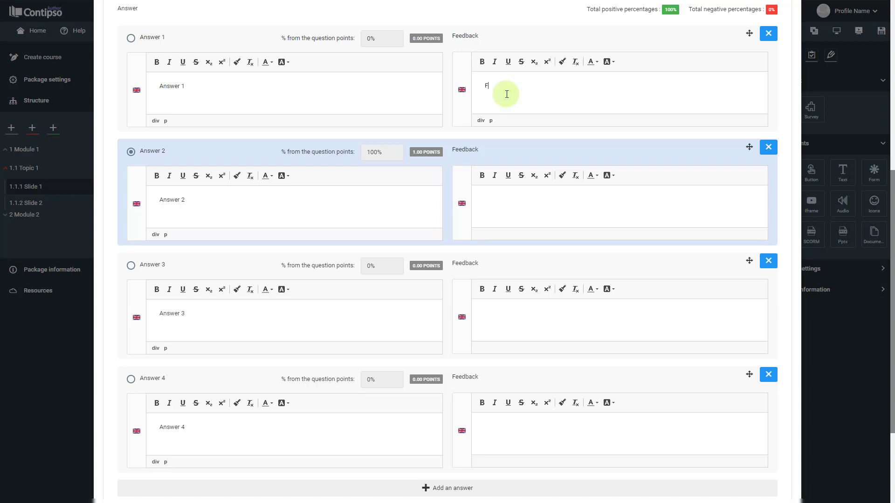
pyautogui.write('eedback 1')
pyautogui.click(619, 206)
pyautogui.write('Feedback 2')
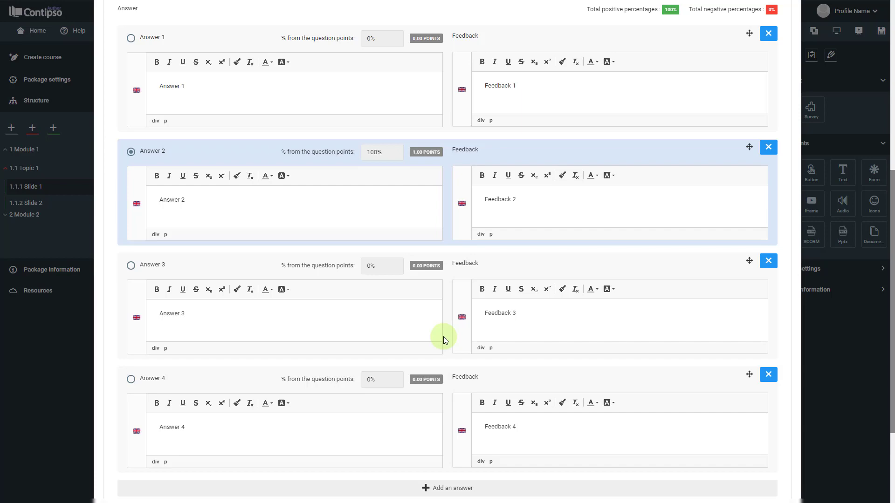
pyautogui.click(546, 209)
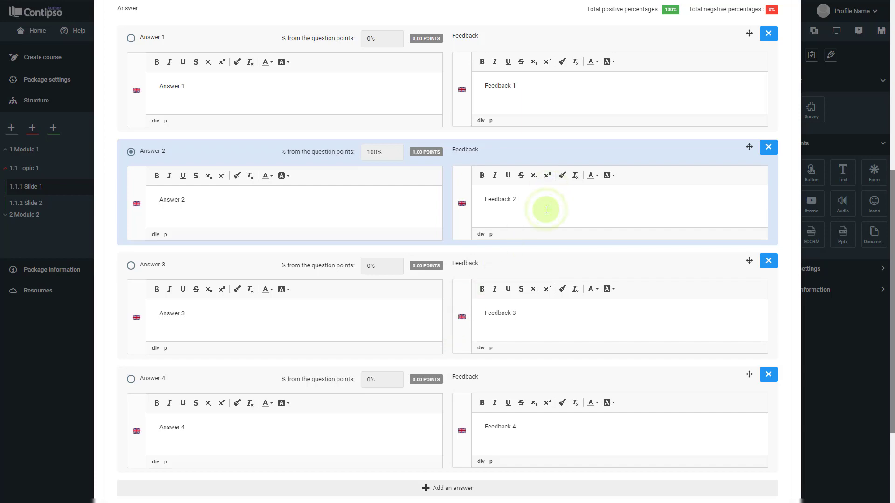
pyautogui.write('Right')
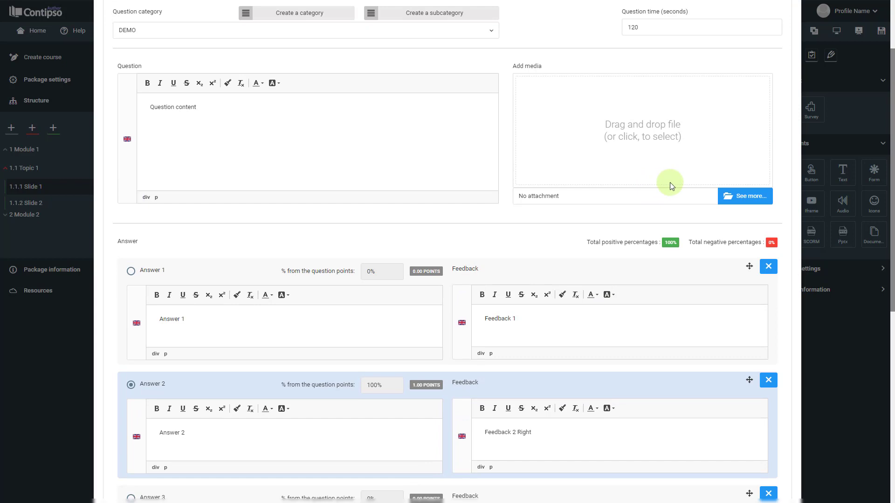
pyautogui.scroll(-3)
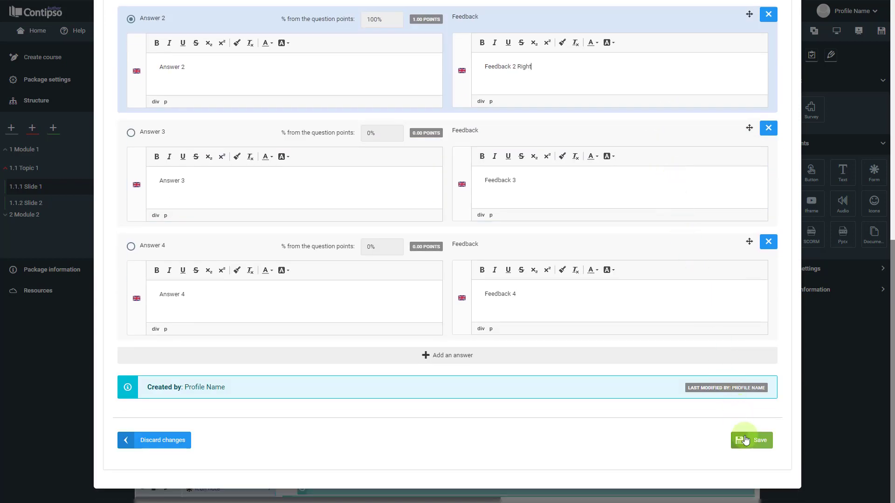
pyautogui.moveTo(663, 384)
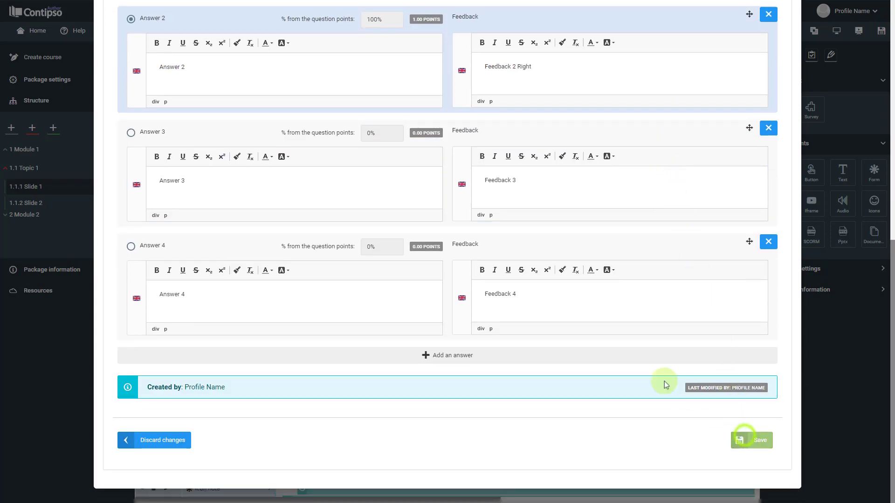
# Save Question 1 and set its points in the test to 5
pyautogui.click(751, 440)
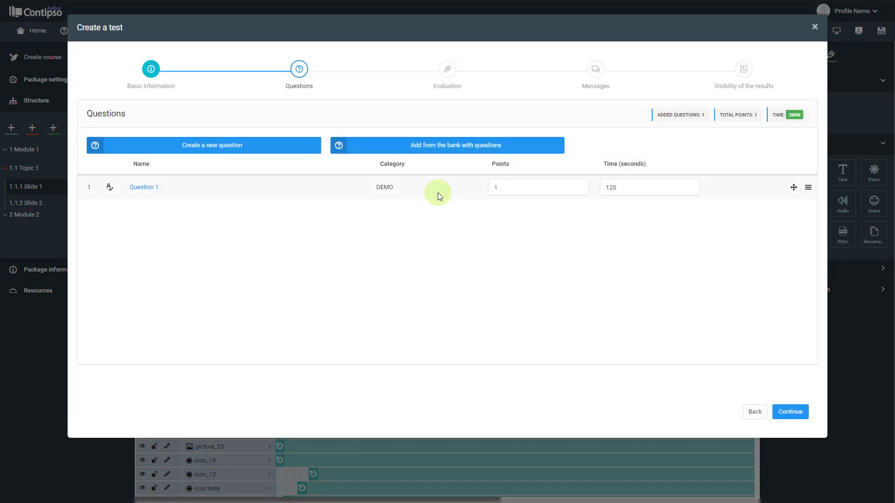
pyautogui.moveTo(144, 186)
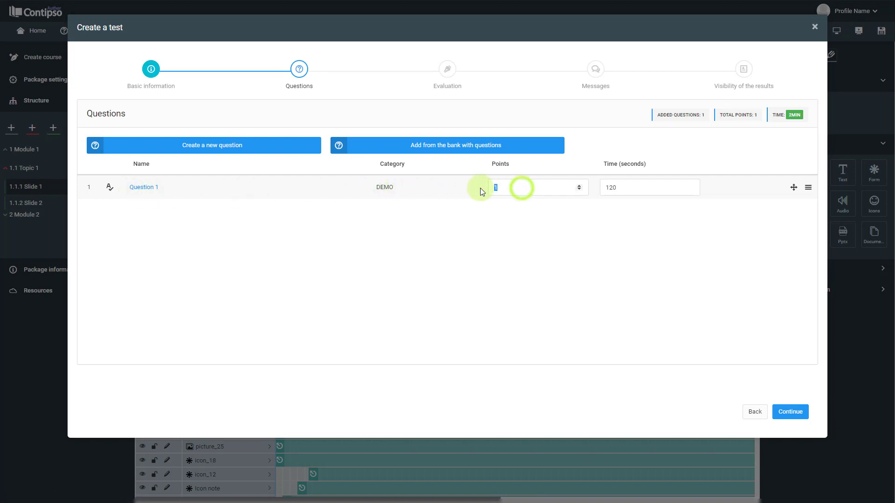
pyautogui.write('4')
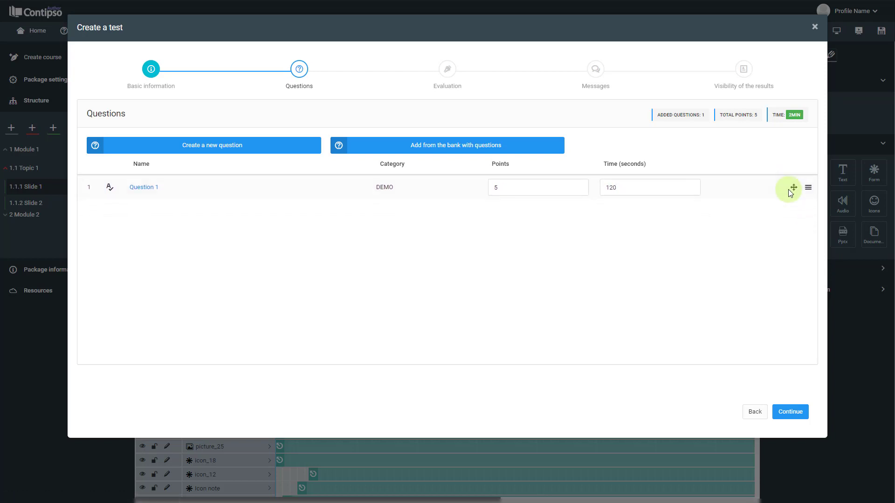
pyautogui.click(807, 187)
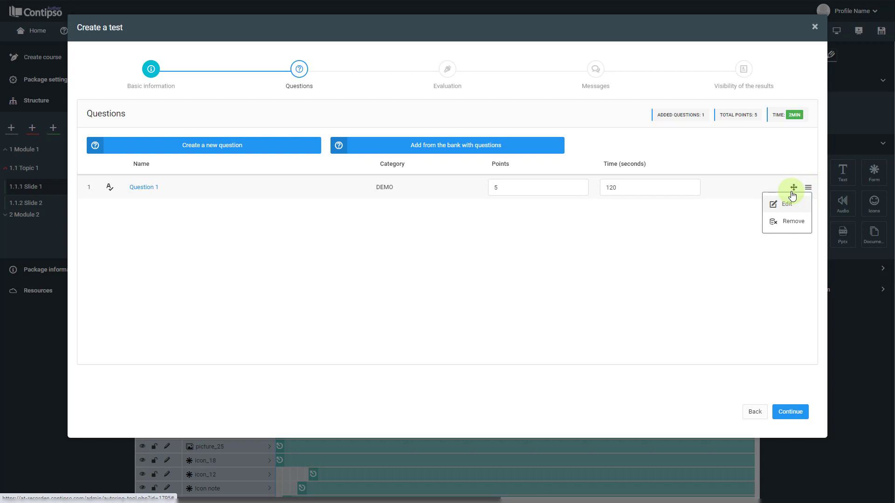
pyautogui.moveTo(730, 172)
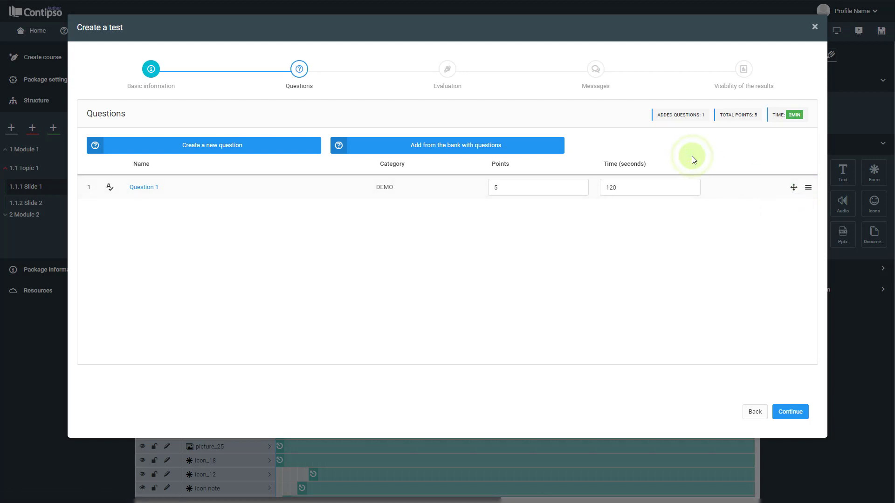
pyautogui.moveTo(626, 168)
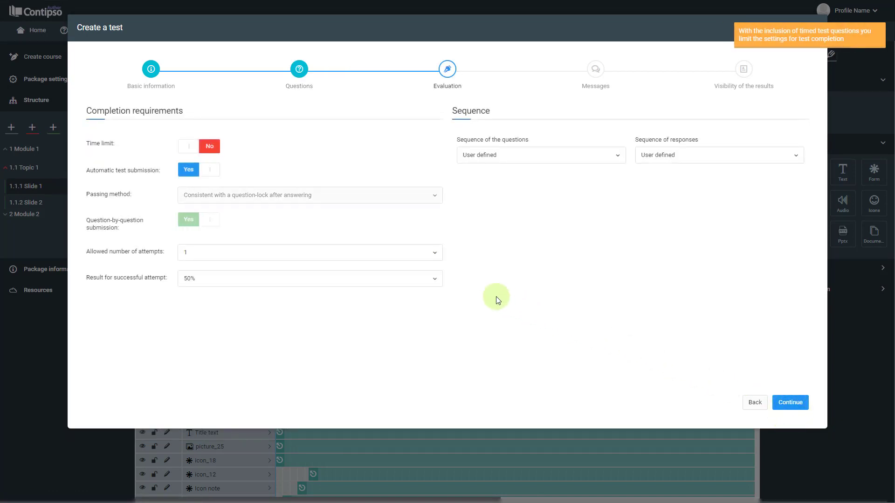
pyautogui.moveTo(246, 156)
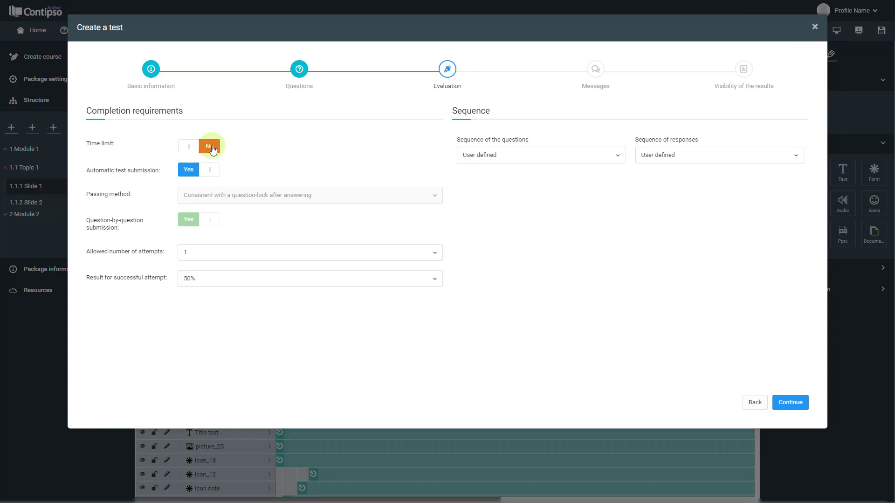
# Enable a 10-minute time limit, toggling automatic test submission off and back to Yes
pyautogui.click(188, 146)
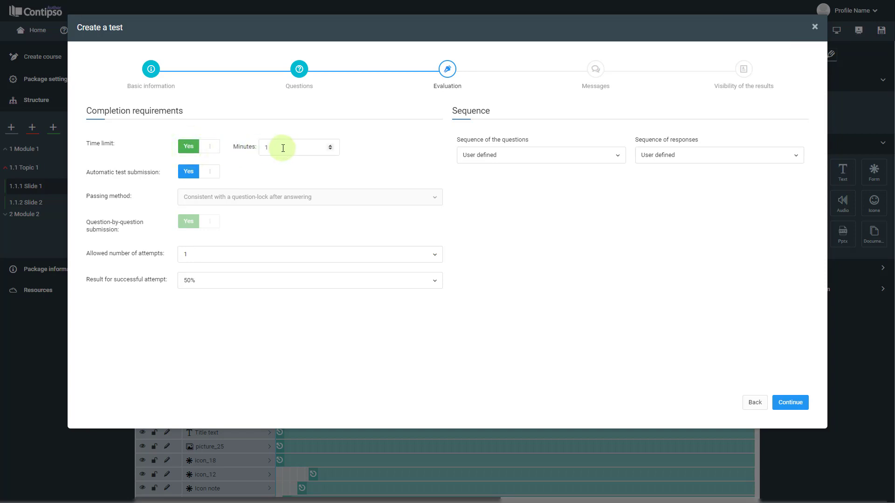
pyautogui.click(291, 147)
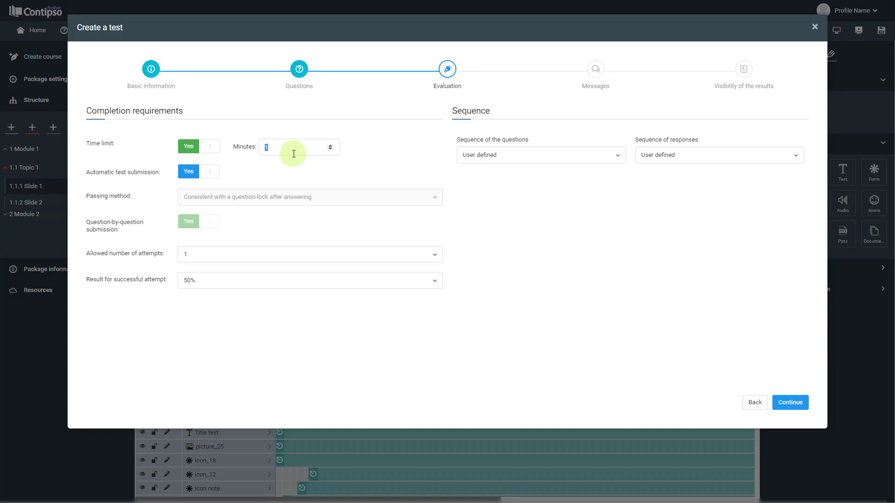
pyautogui.write('0')
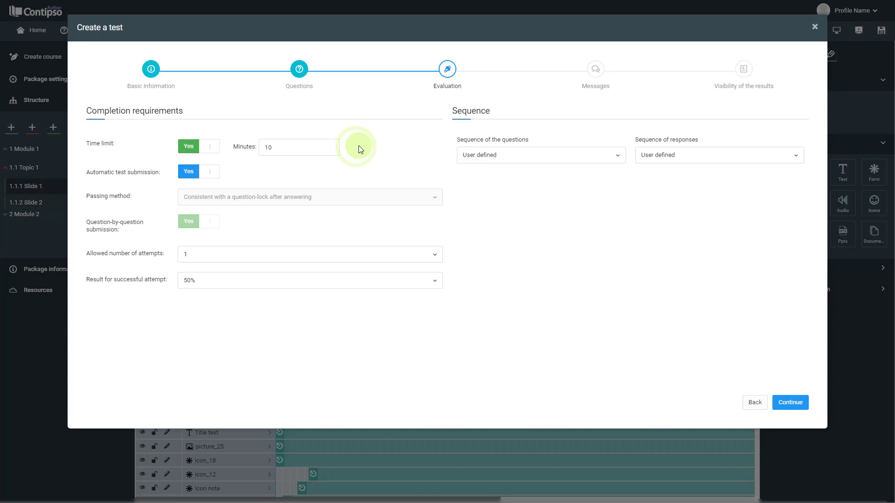
pyautogui.moveTo(152, 173)
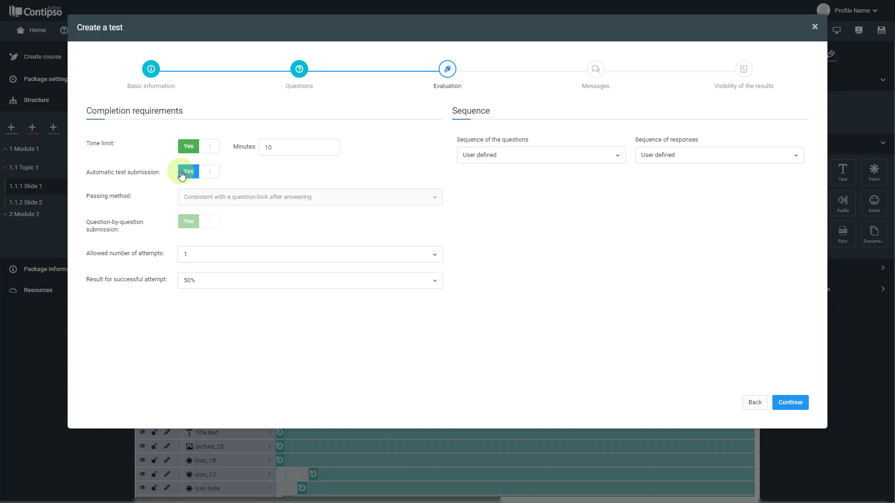
pyautogui.click(209, 172)
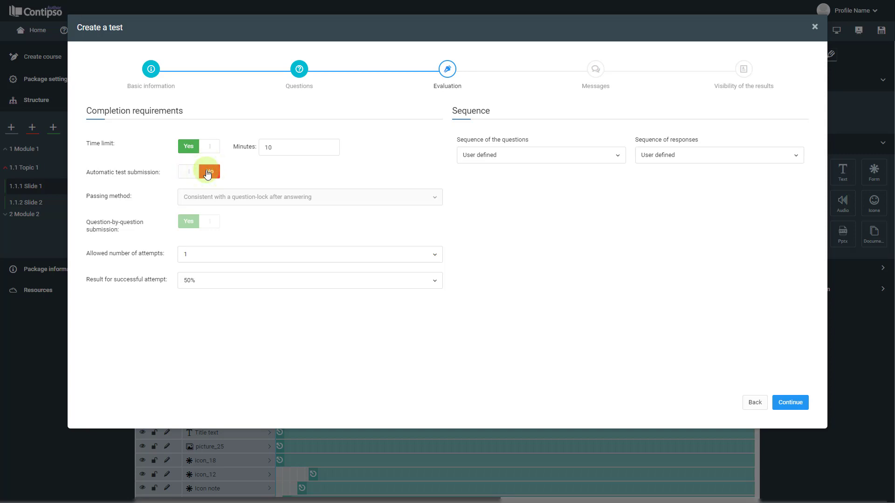
pyautogui.click(198, 171)
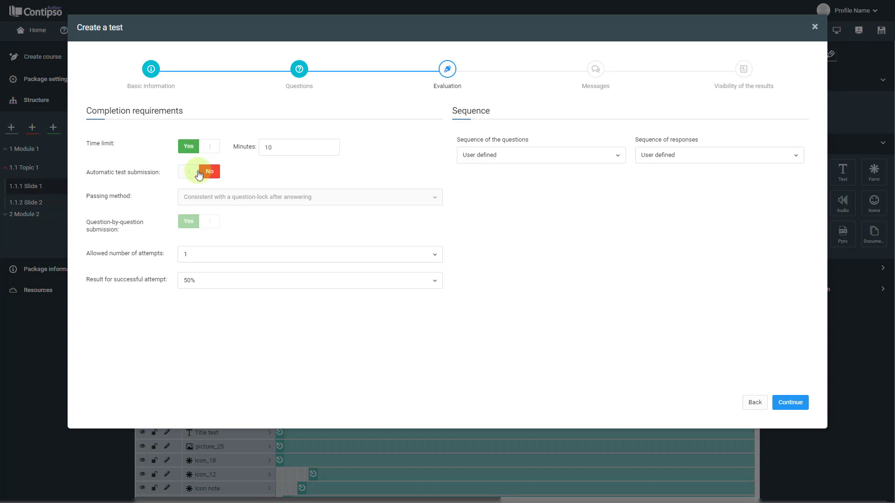
pyautogui.click(198, 171)
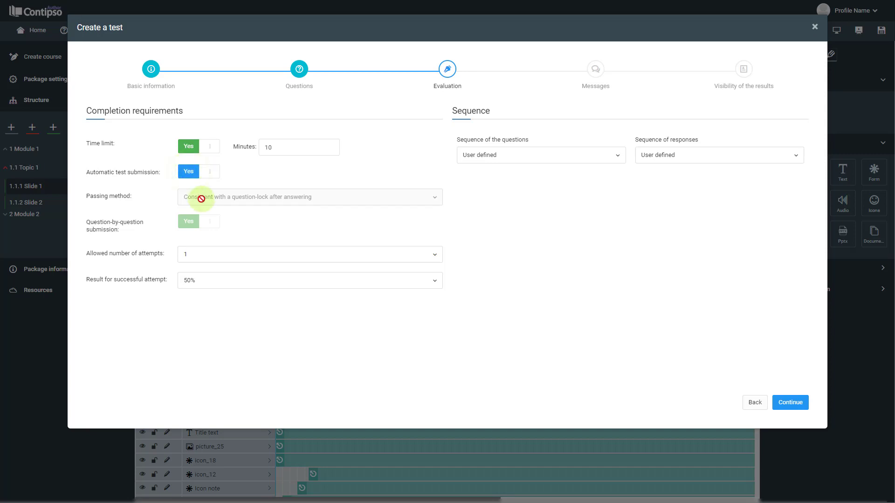
pyautogui.moveTo(146, 194)
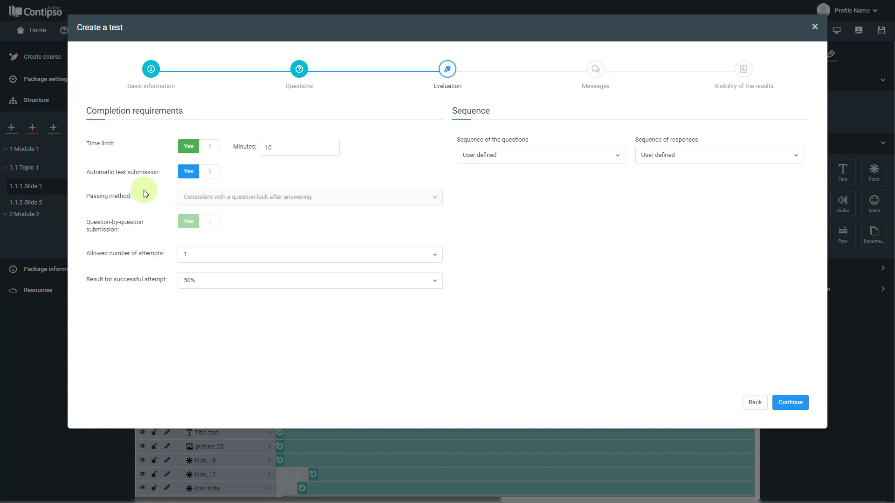
pyautogui.moveTo(299, 75)
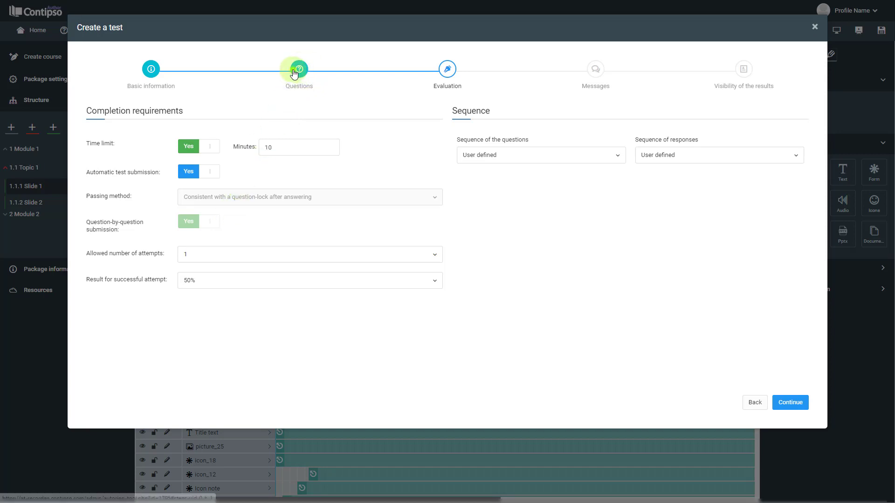
# Revisit the Questions step, return to Evaluation, and choose Free as the passing method
pyautogui.click(298, 69)
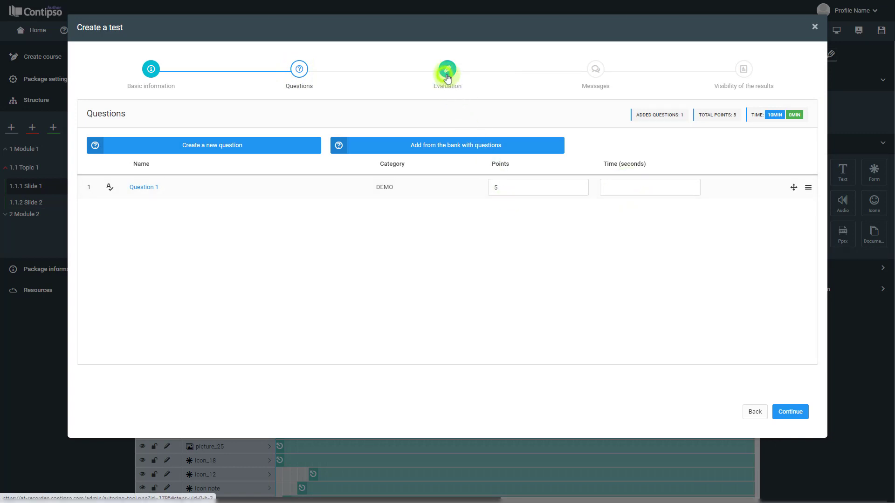
pyautogui.click(447, 69)
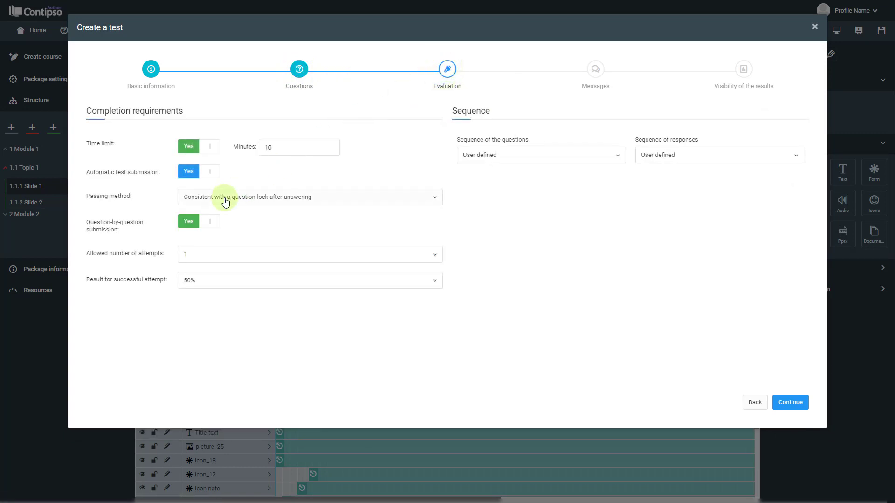
pyautogui.moveTo(224, 197)
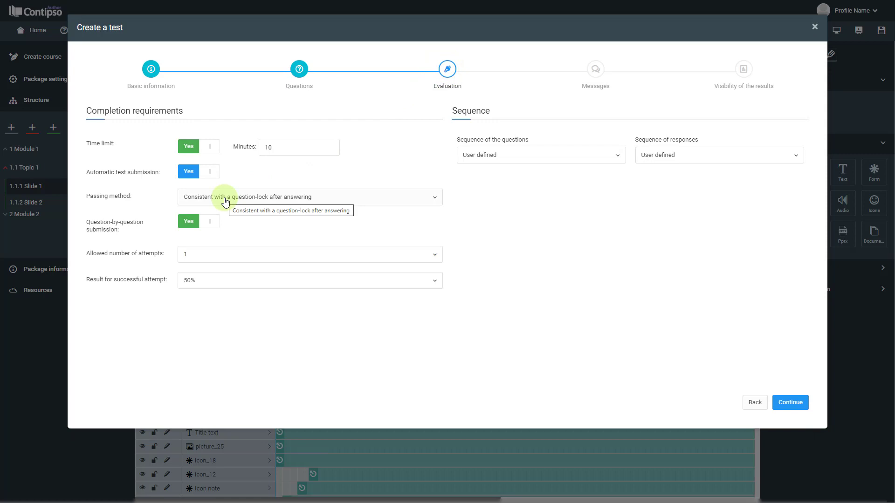
pyautogui.click(310, 196)
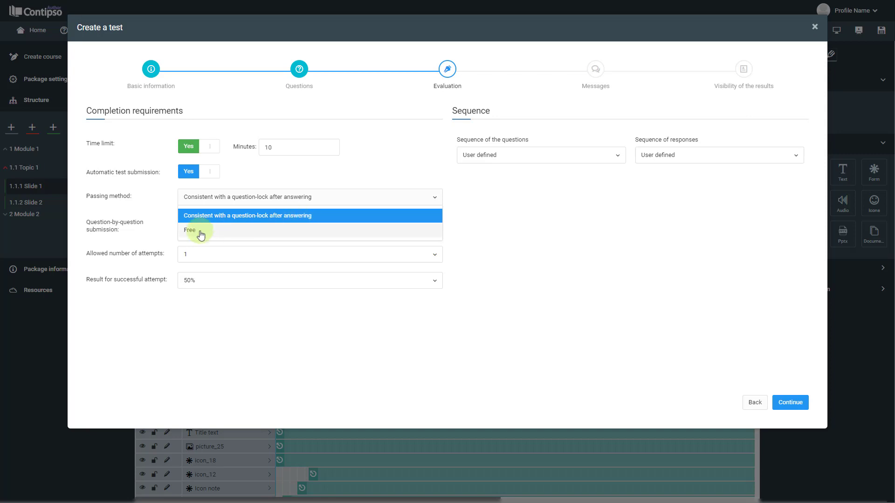
pyautogui.click(190, 230)
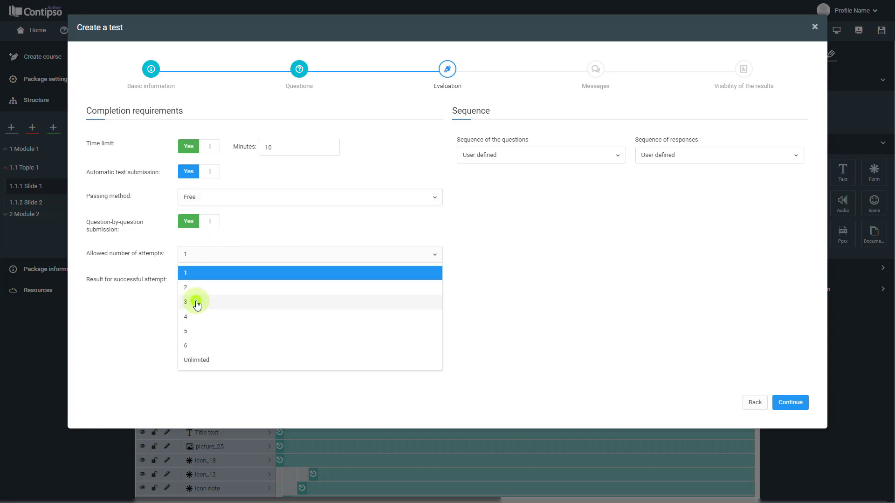
# Allow three attempts and set 70% as the score for a successful attempt
pyautogui.click(196, 302)
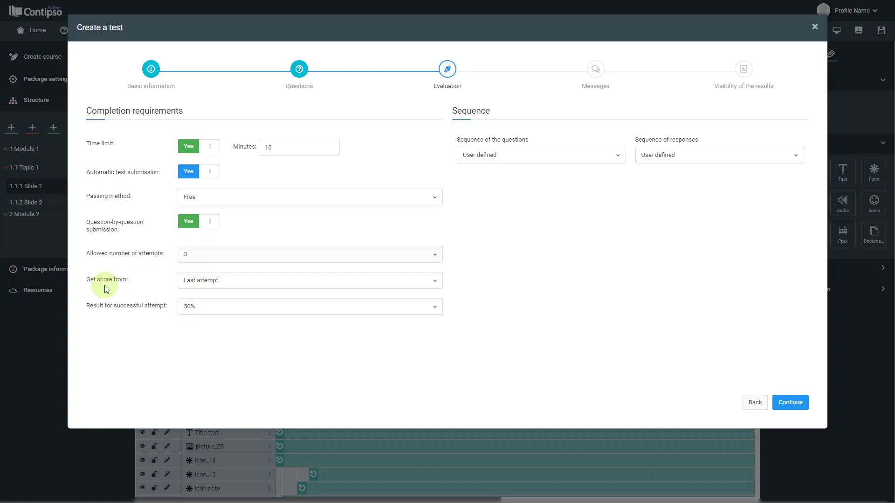
pyautogui.click(309, 280)
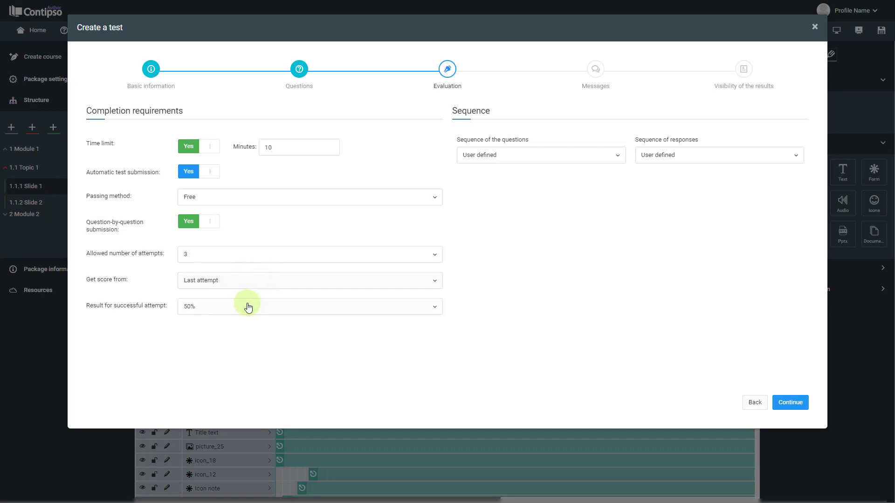
pyautogui.moveTo(136, 326)
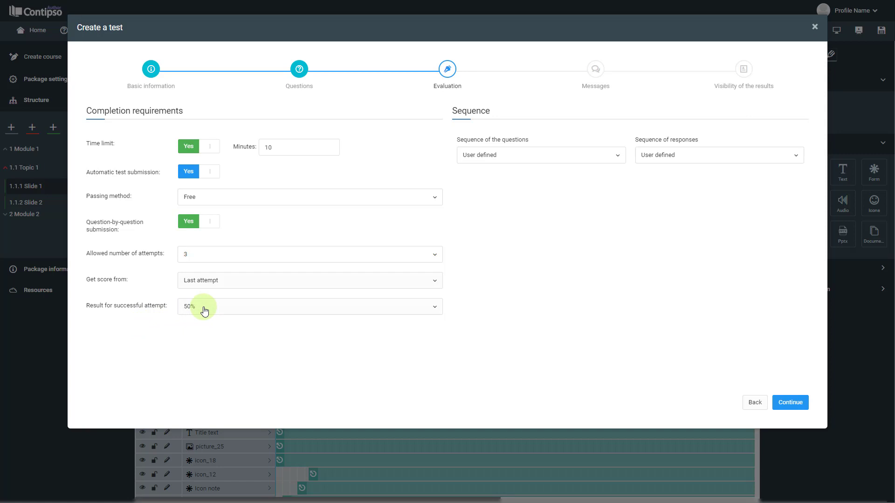
pyautogui.moveTo(204, 309)
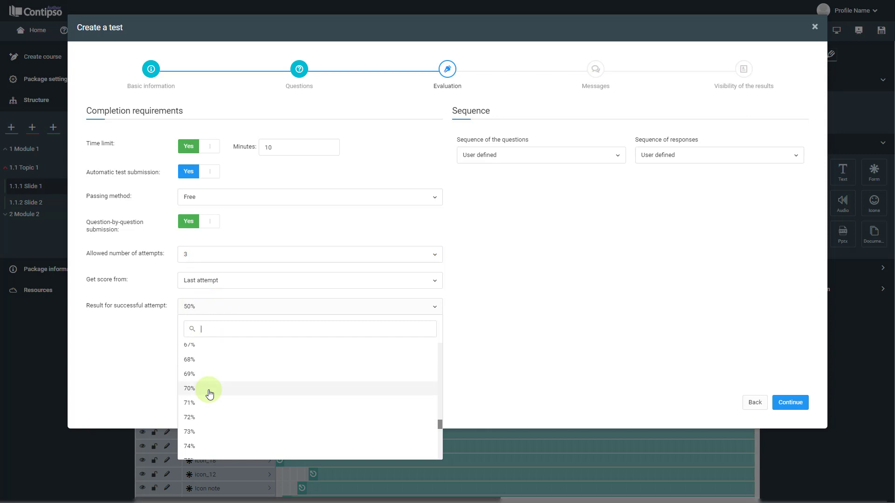
pyautogui.click(189, 388)
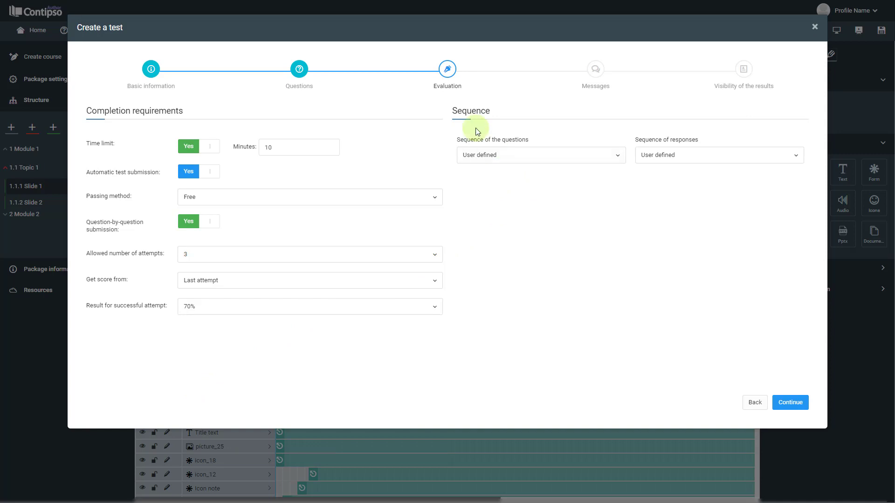
pyautogui.moveTo(520, 162)
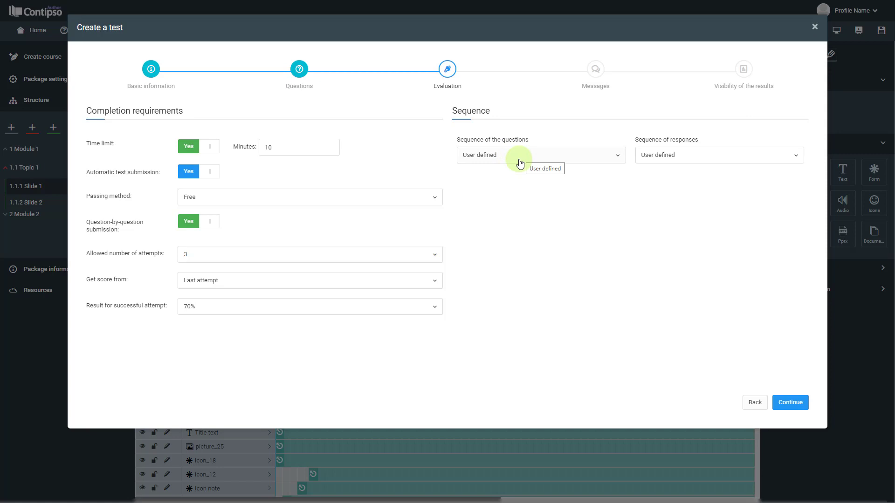
# Review the question list, return to Evaluation, and continue to the Messages step
pyautogui.click(299, 68)
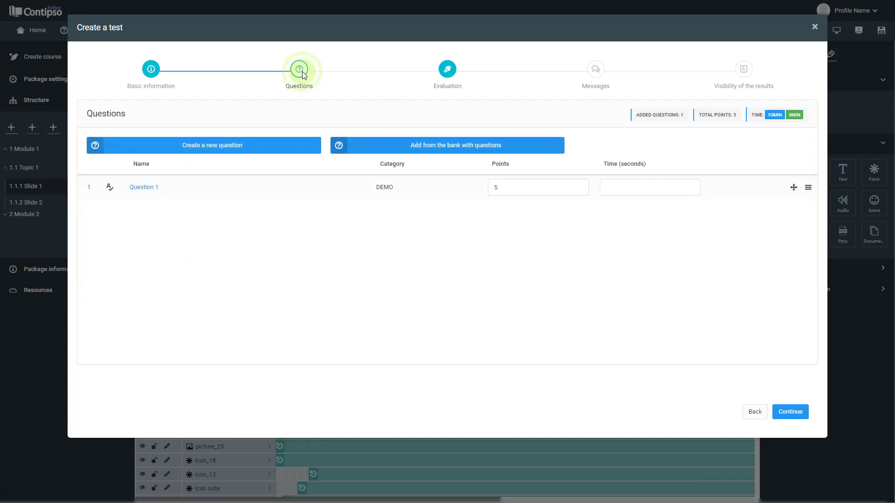
pyautogui.click(447, 69)
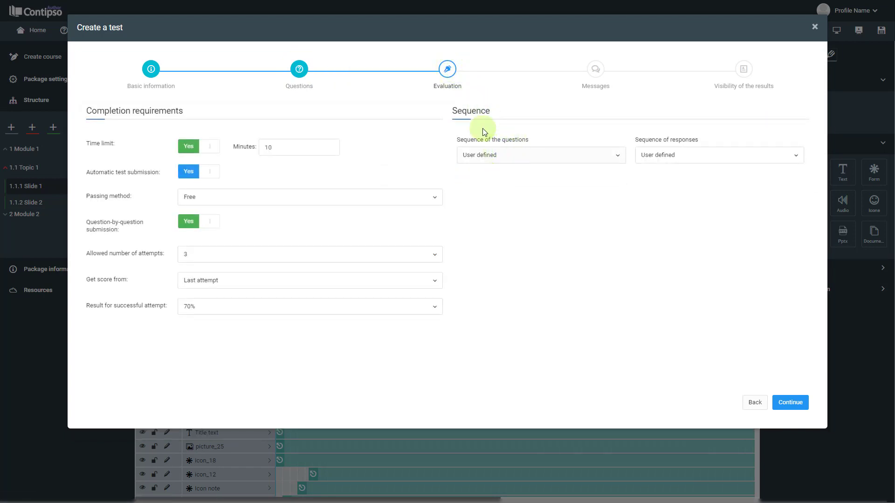
pyautogui.click(718, 155)
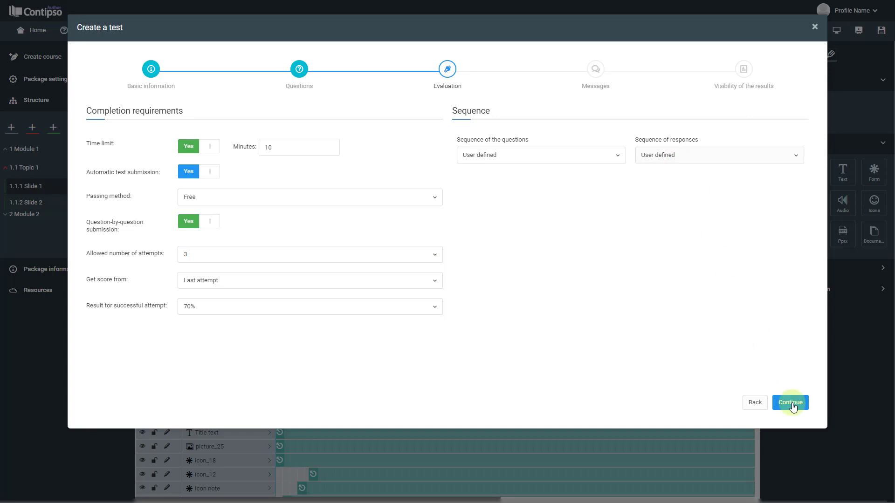
pyautogui.click(790, 402)
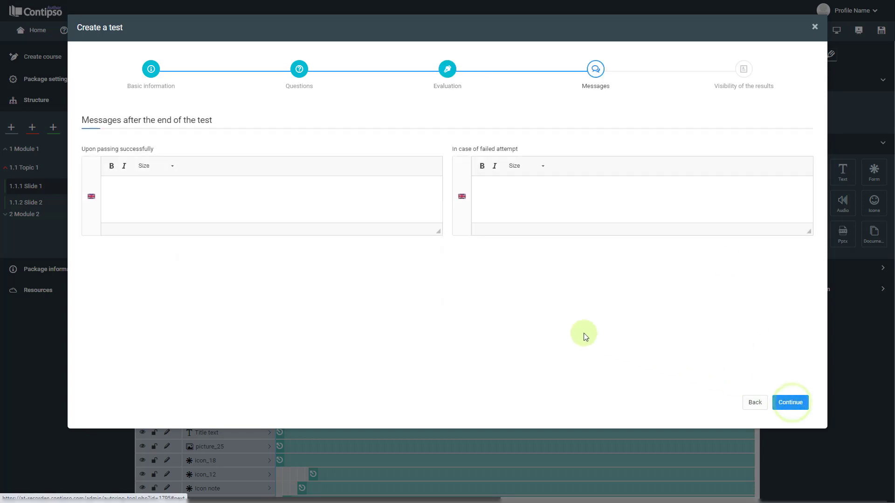
pyautogui.moveTo(348, 235)
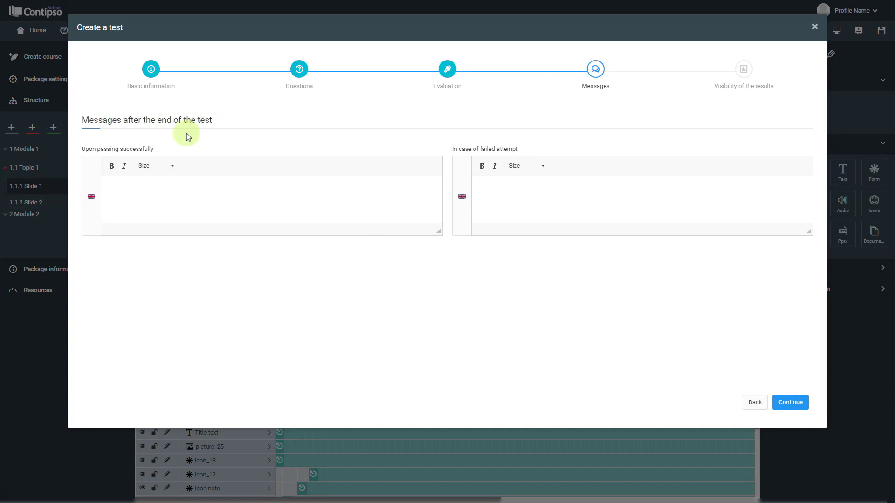
pyautogui.moveTo(159, 178)
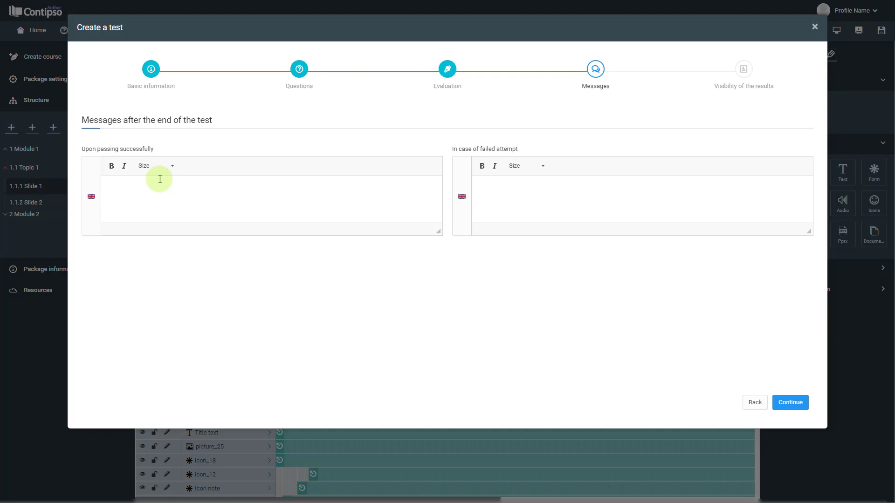
# Write 'Great, you passed the test!' as the passing message
pyautogui.write('G')
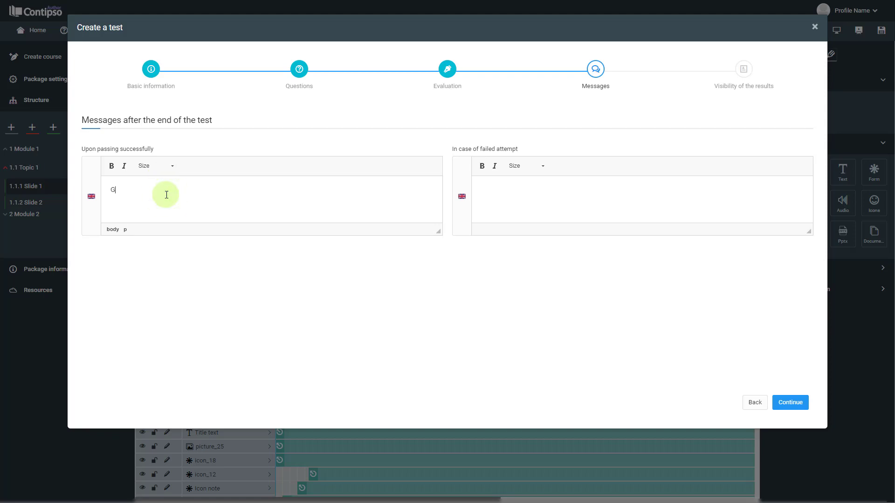
pyautogui.write('reat.')
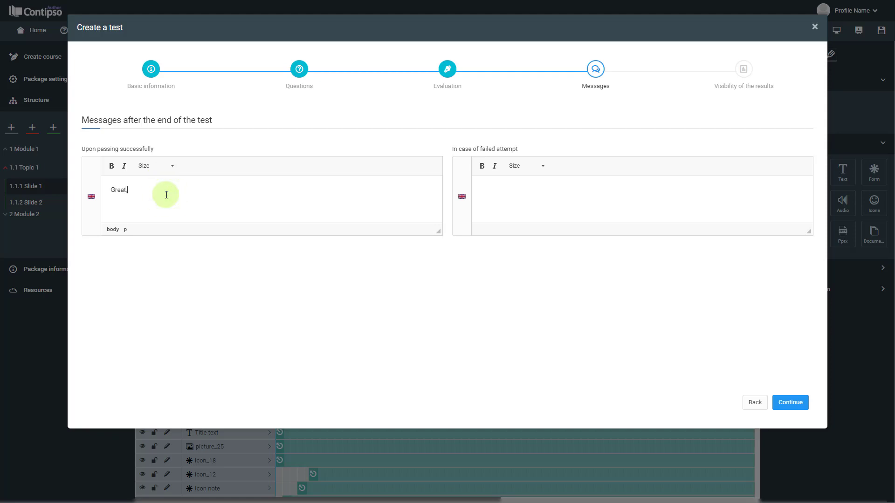
pyautogui.write('you passed')
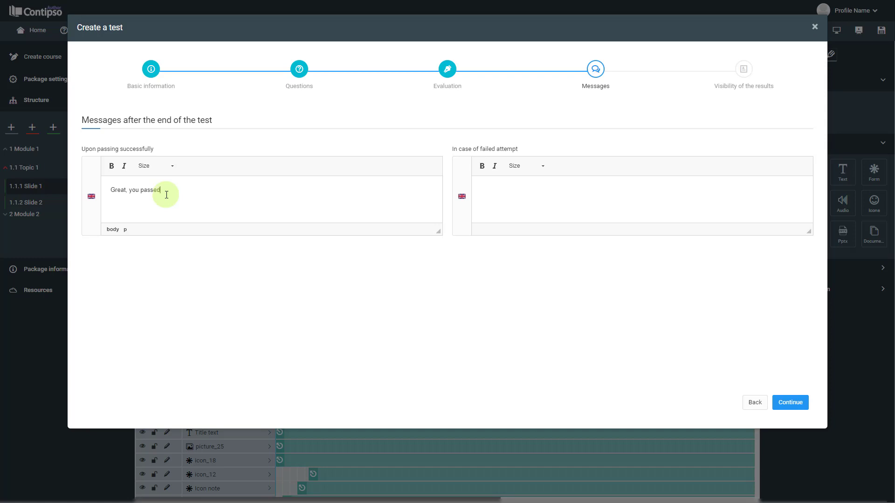
pyautogui.write('the test!')
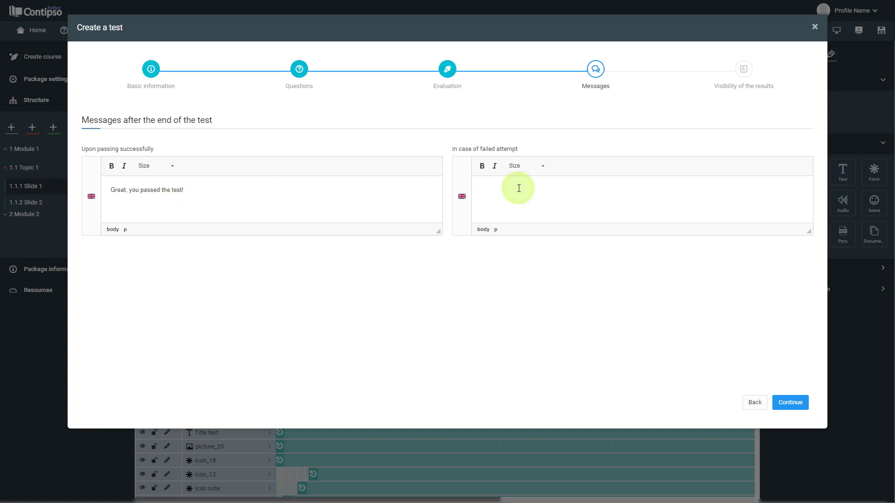
# Write 'You did not pass the test!' as the failed-attempt message
pyautogui.click(518, 200)
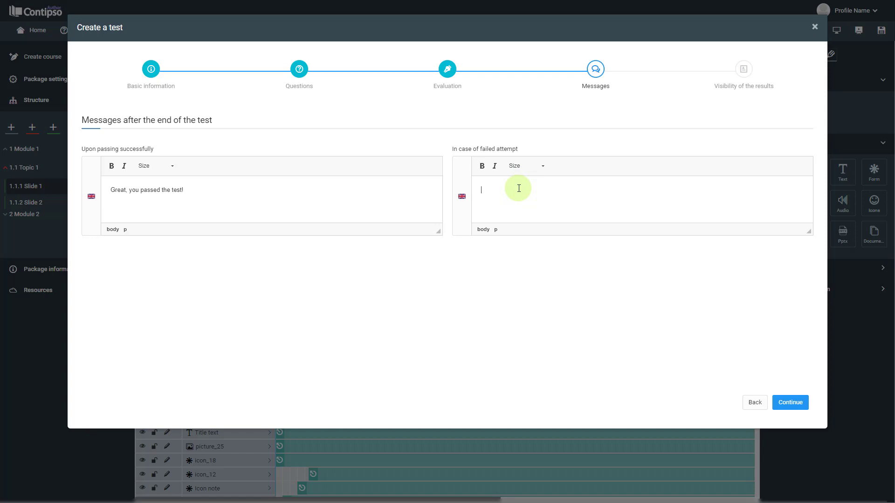
pyautogui.write('You did not pass the t')
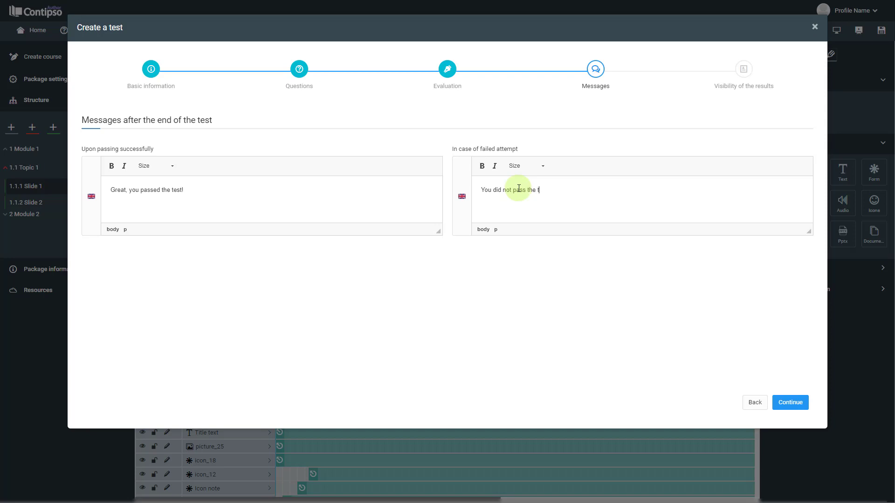
pyautogui.write('est!')
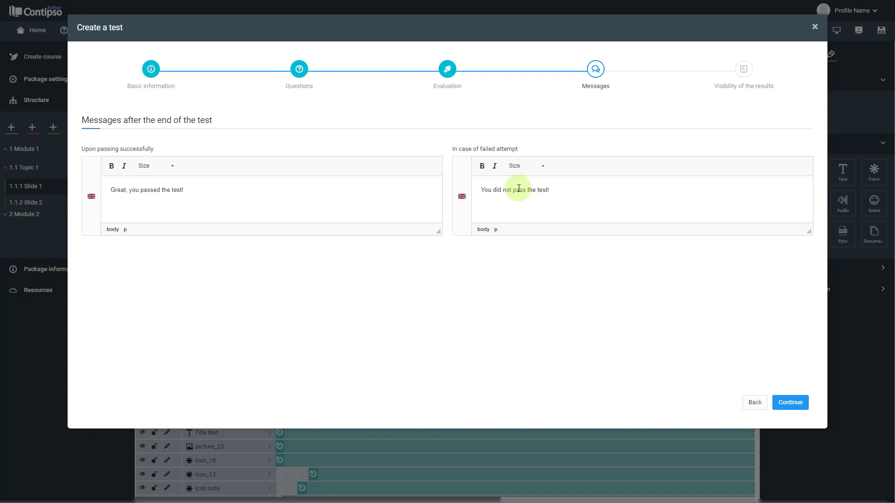
pyautogui.moveTo(588, 256)
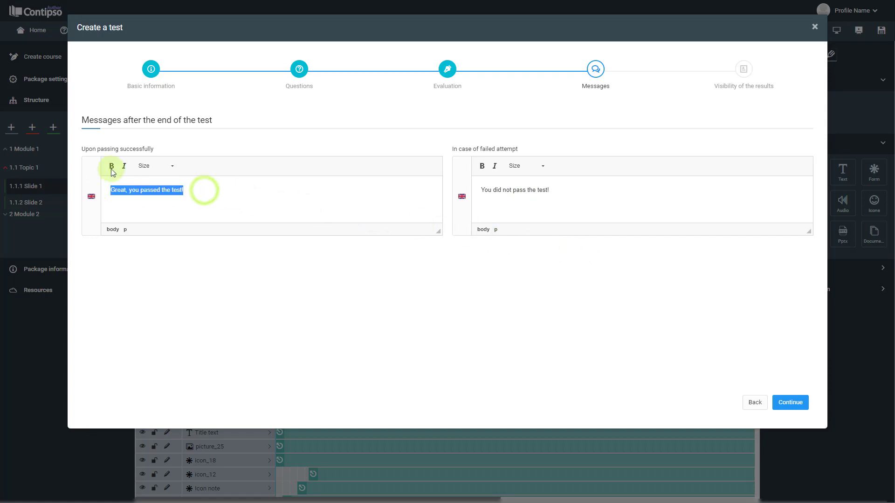
# Make the success message bold at font size 16
pyautogui.click(112, 165)
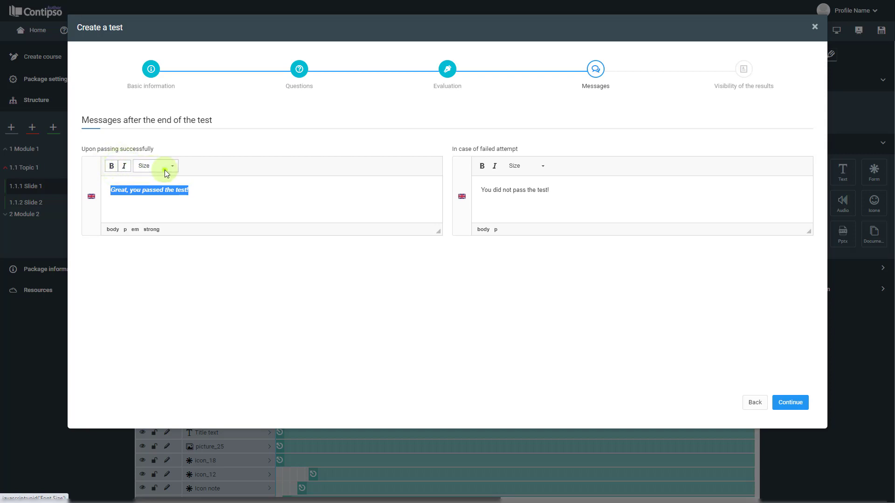
pyautogui.click(171, 165)
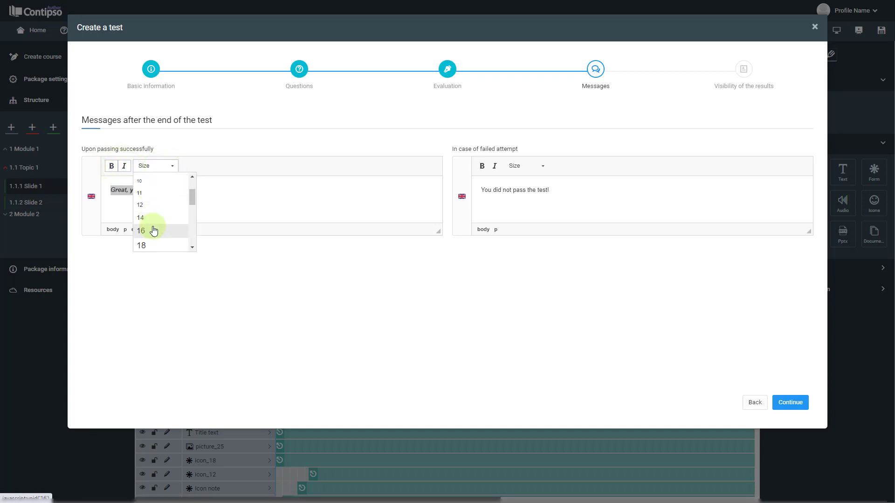
pyautogui.click(140, 231)
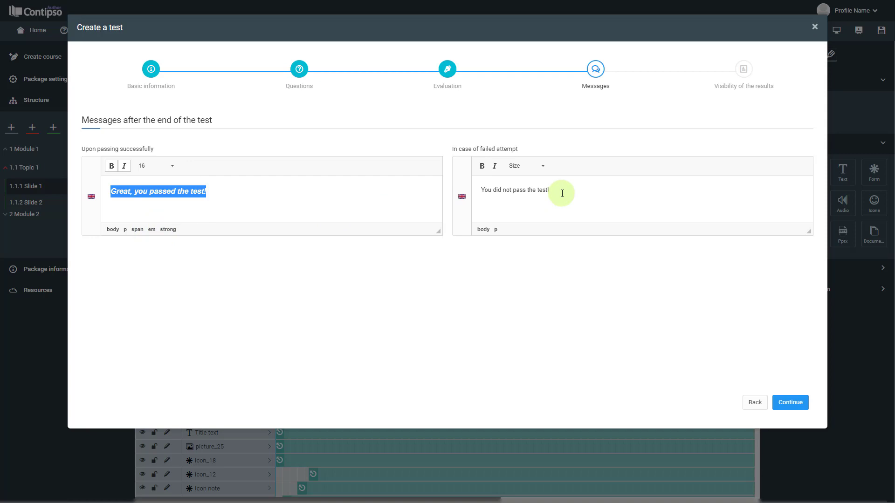
# Make the failure message italic at size 16 and advance to results visibility
pyautogui.click(523, 165)
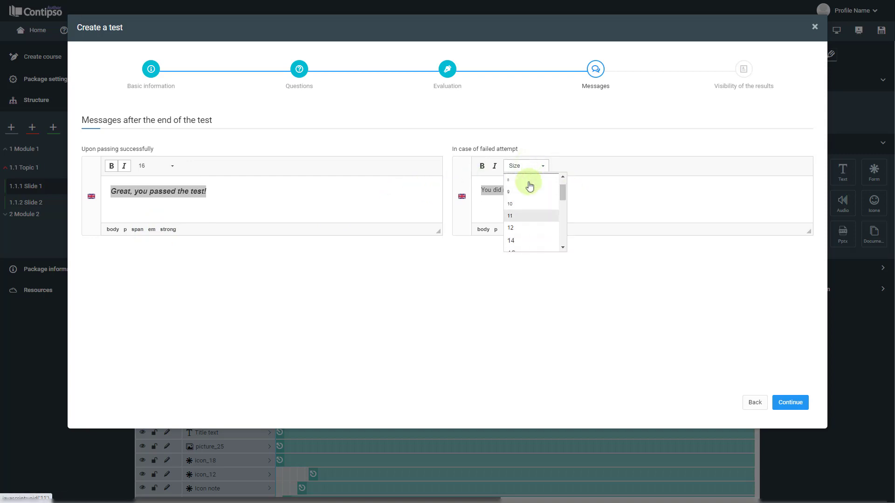
pyautogui.click(510, 211)
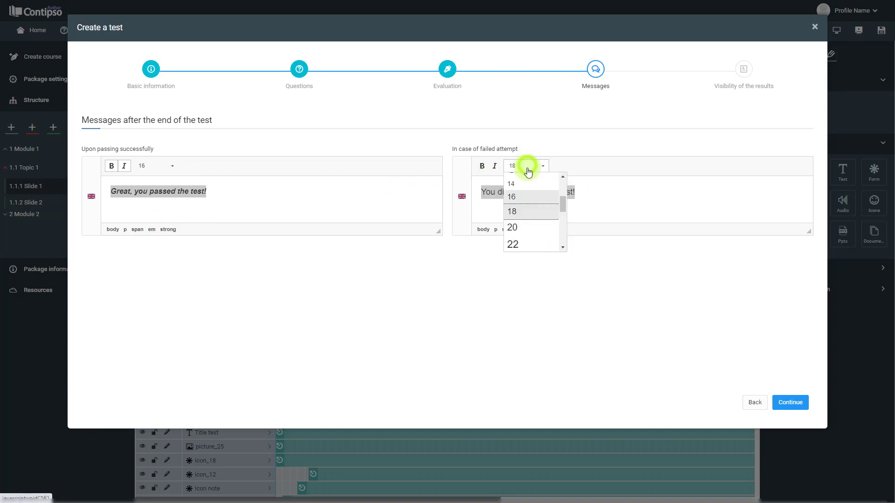
pyautogui.click(512, 196)
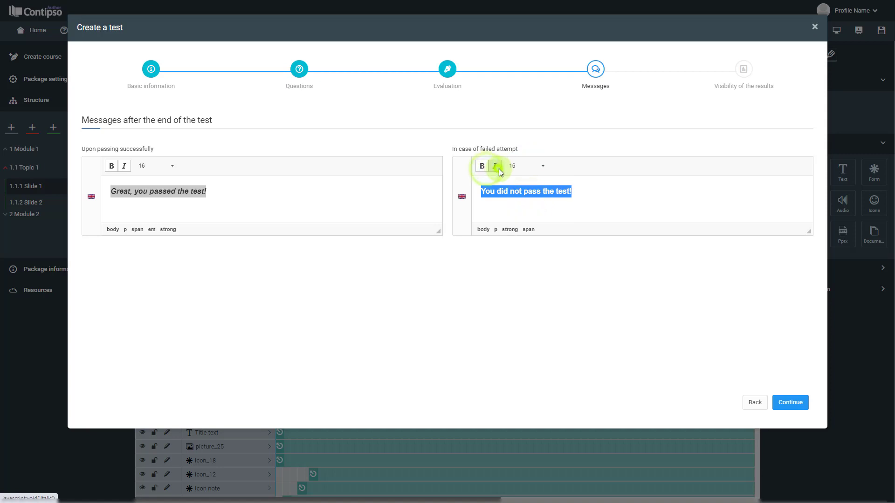
pyautogui.click(494, 166)
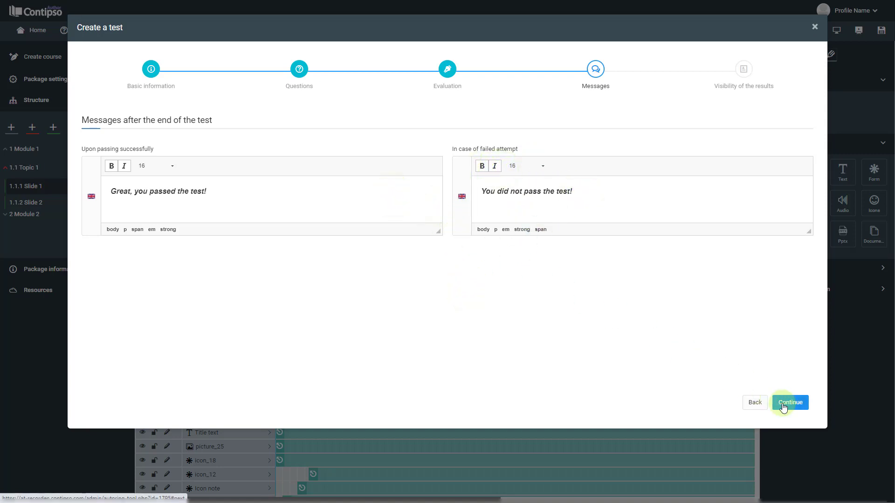
pyautogui.click(789, 402)
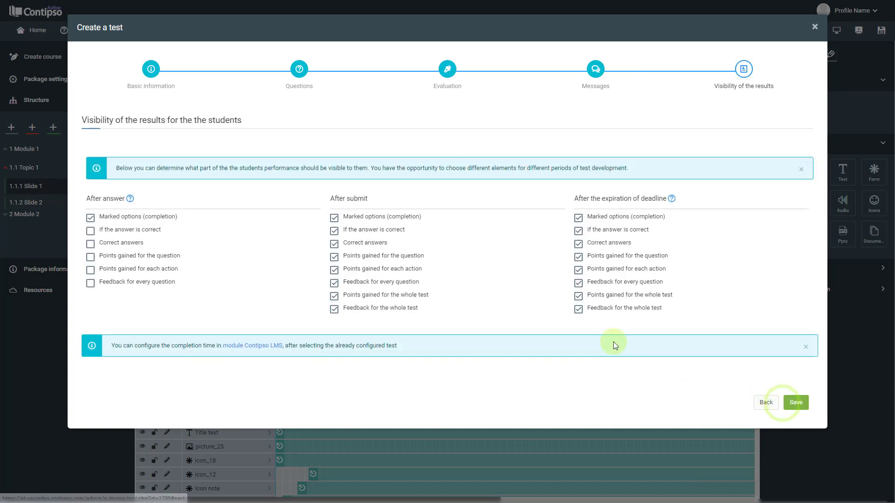
pyautogui.moveTo(469, 293)
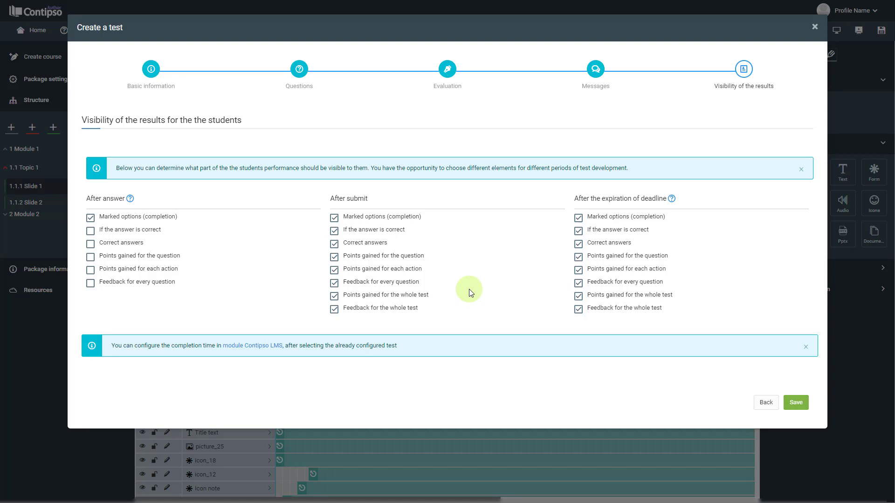
pyautogui.moveTo(101, 196)
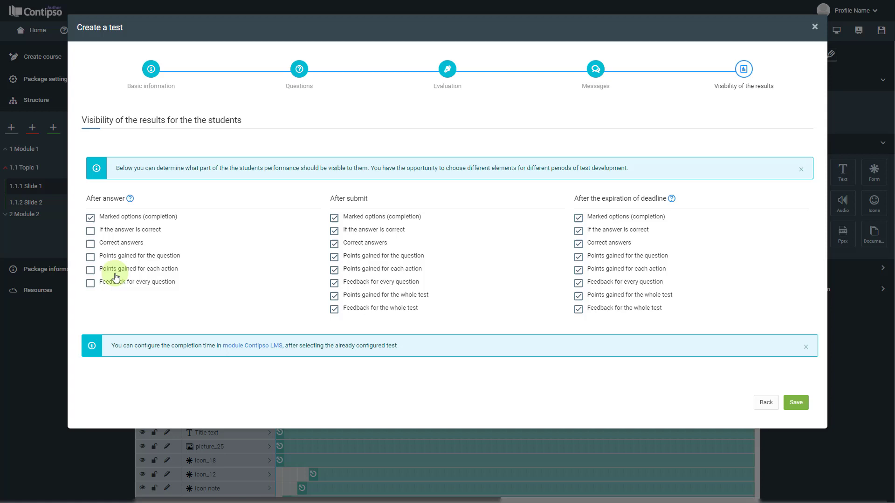
pyautogui.moveTo(120, 279)
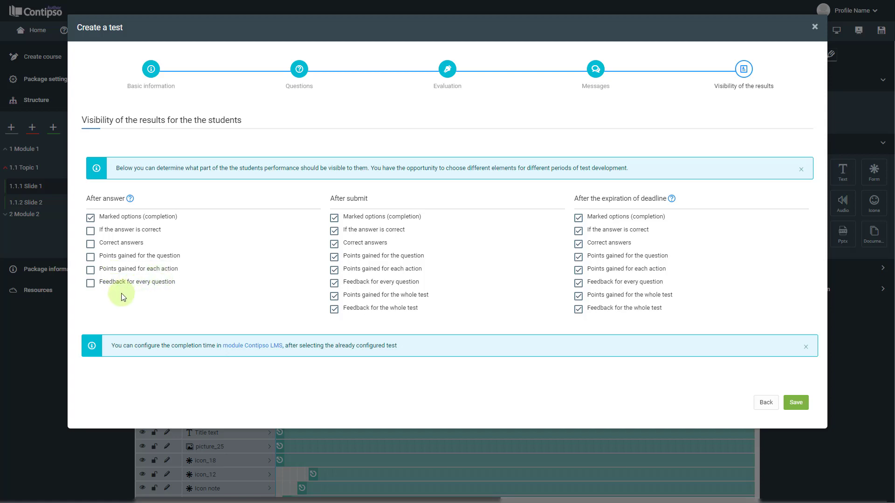
pyautogui.moveTo(164, 292)
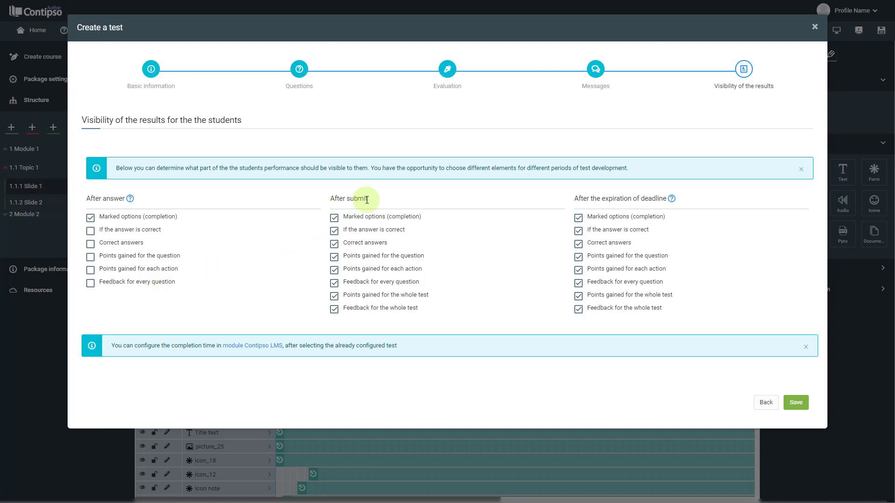
pyautogui.moveTo(366, 203)
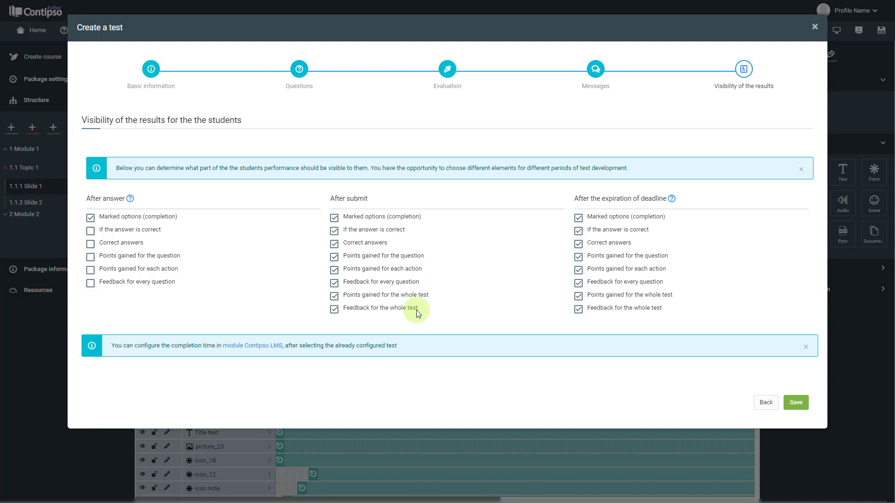
# Show only marked options after answering, then save the test settings
pyautogui.click(578, 243)
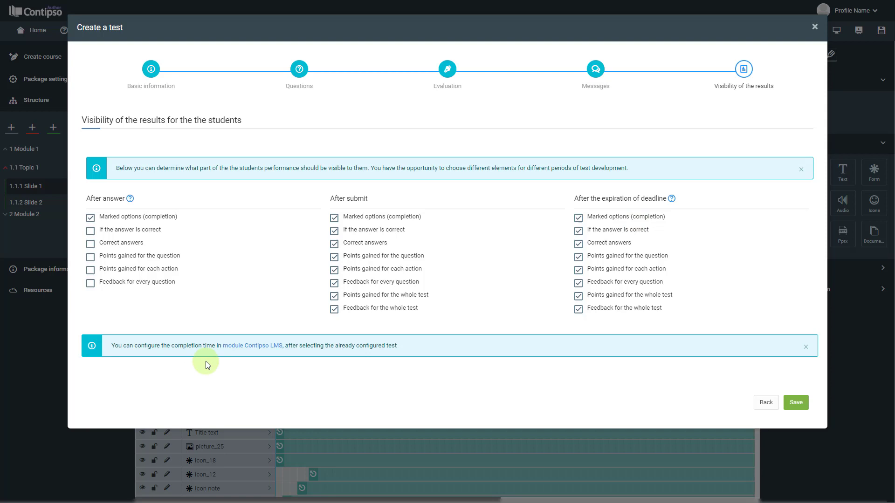
pyautogui.moveTo(269, 356)
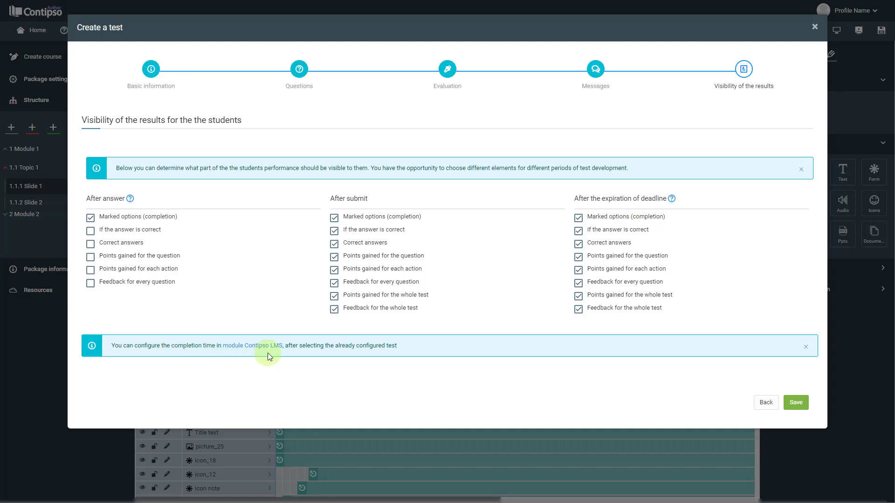
pyautogui.moveTo(293, 358)
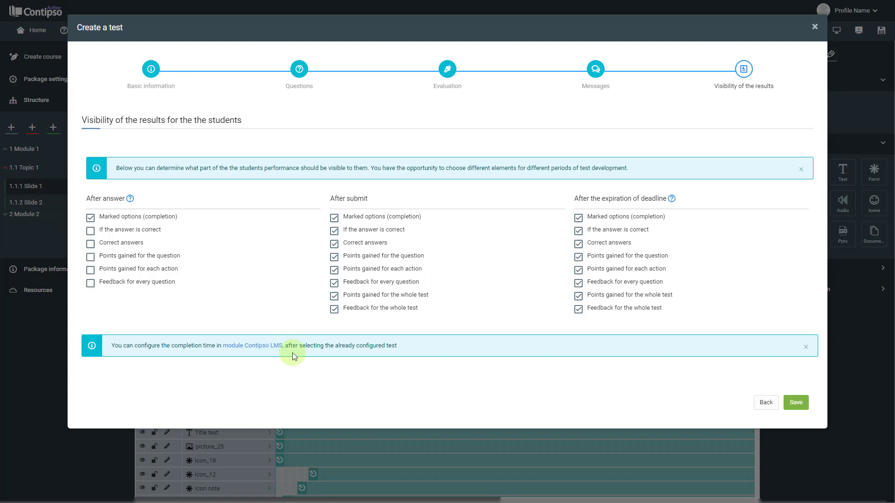
pyautogui.moveTo(405, 355)
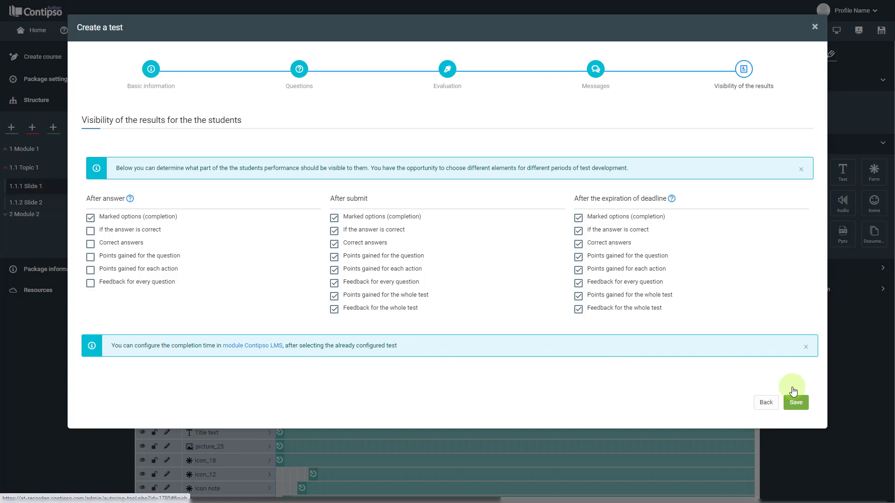
pyautogui.click(795, 402)
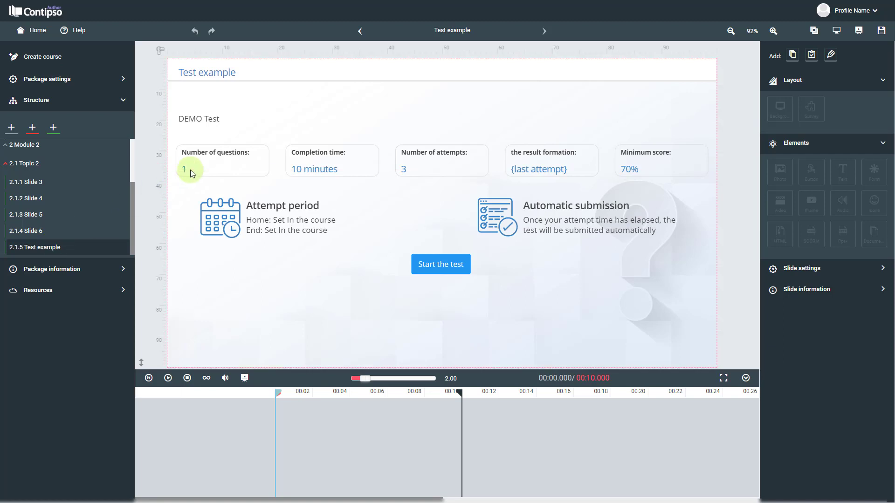
pyautogui.moveTo(348, 176)
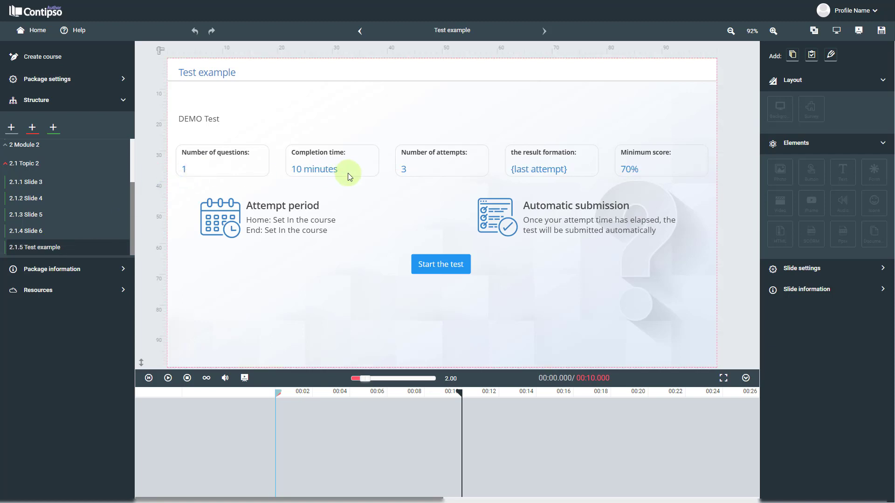
pyautogui.moveTo(425, 173)
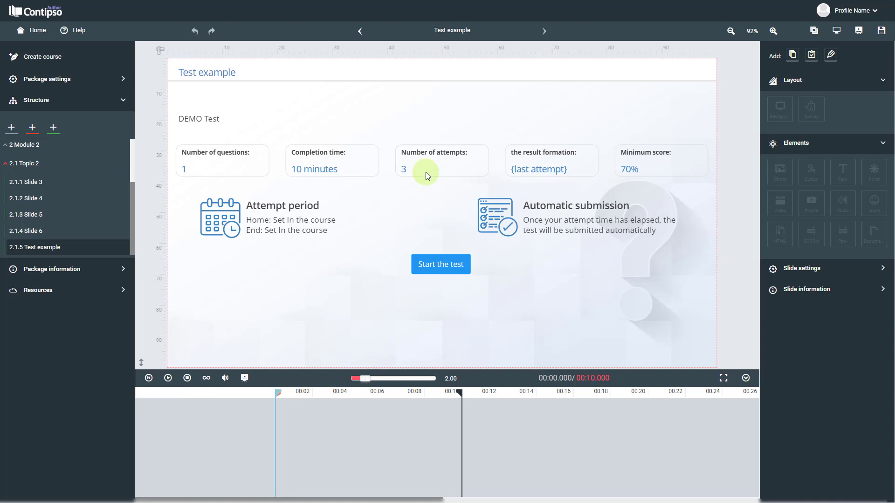
pyautogui.moveTo(585, 158)
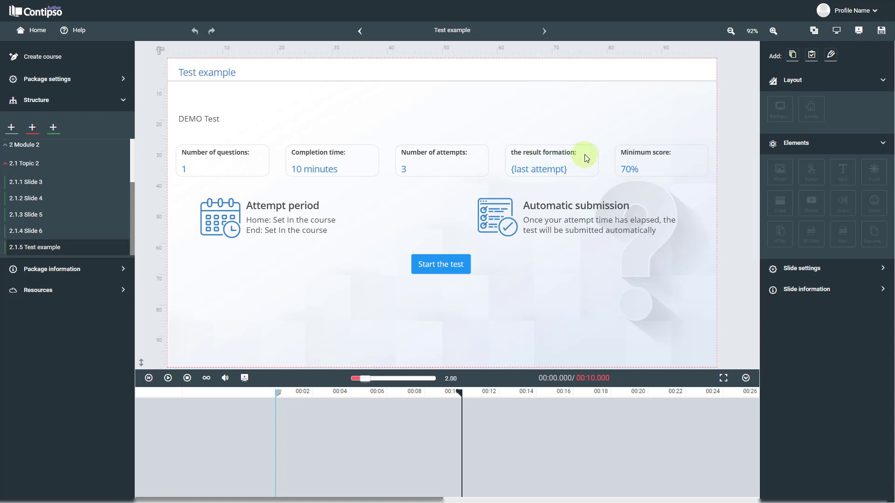
pyautogui.moveTo(652, 177)
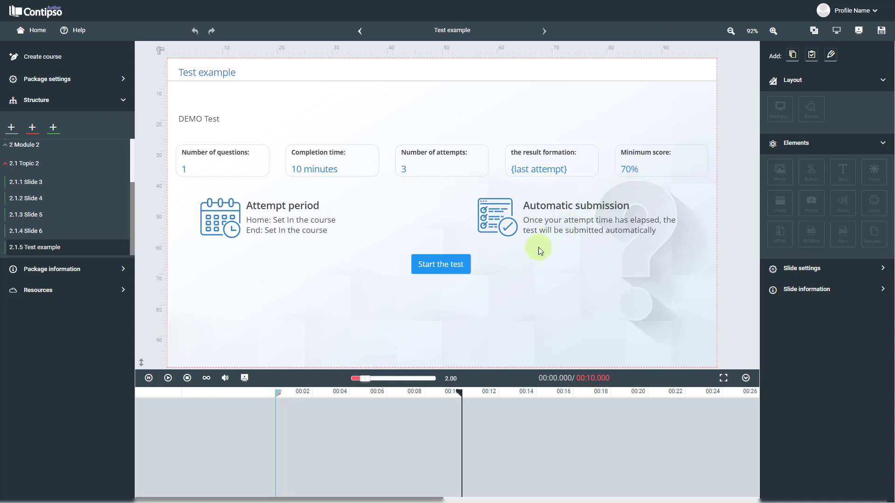
pyautogui.moveTo(538, 251)
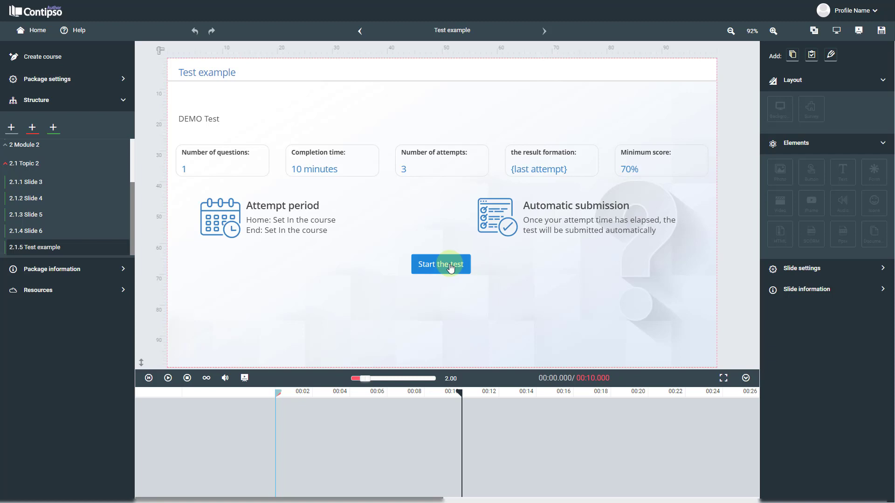
# Start the test preview and answer the question with Answer 2
pyautogui.click(440, 264)
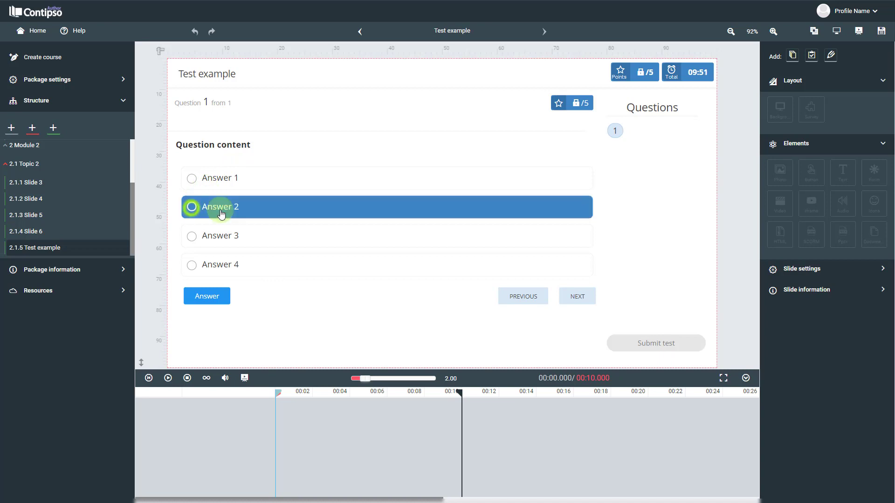
pyautogui.click(191, 207)
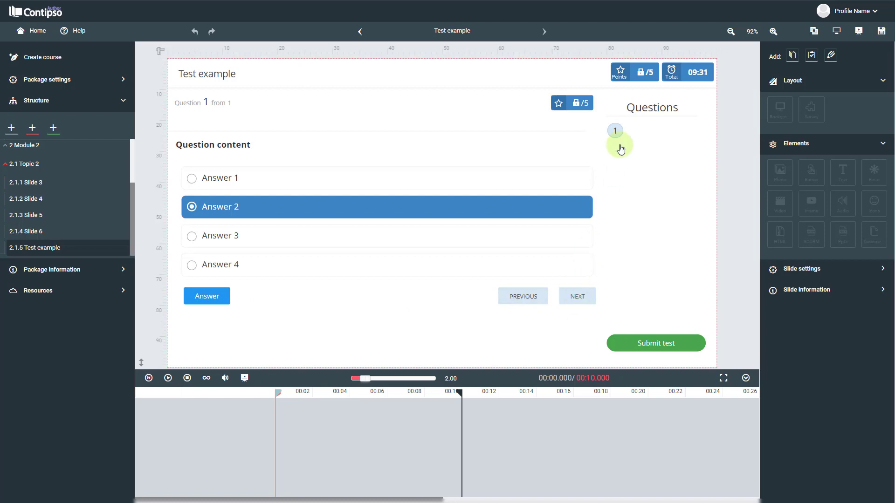
pyautogui.moveTo(677, 135)
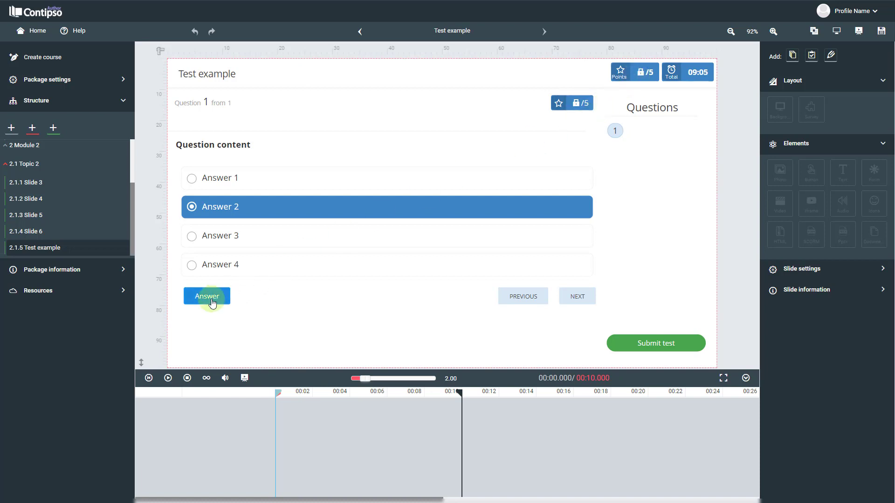
pyautogui.click(655, 343)
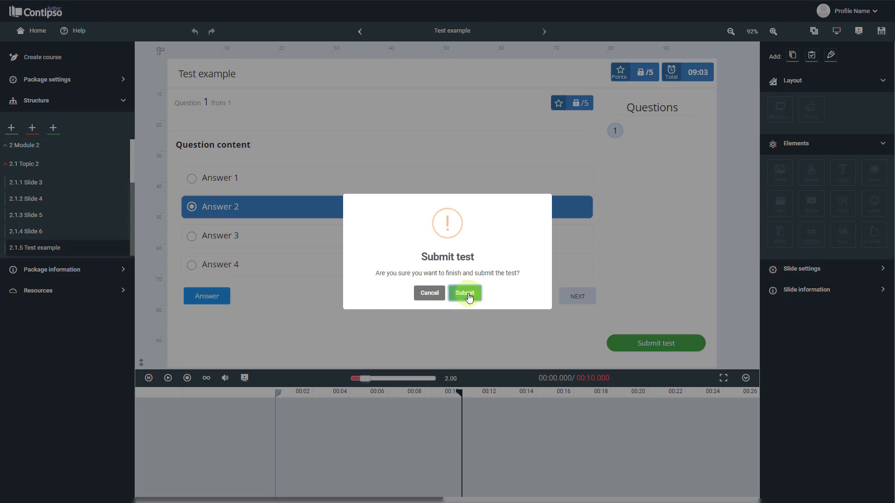
# Confirm submission in the 'Submit test' dialog
pyautogui.click(464, 293)
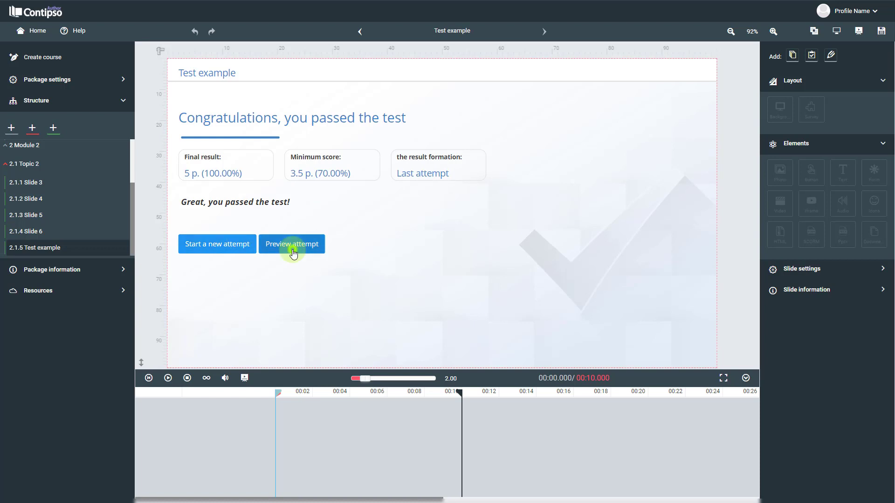
pyautogui.click(290, 244)
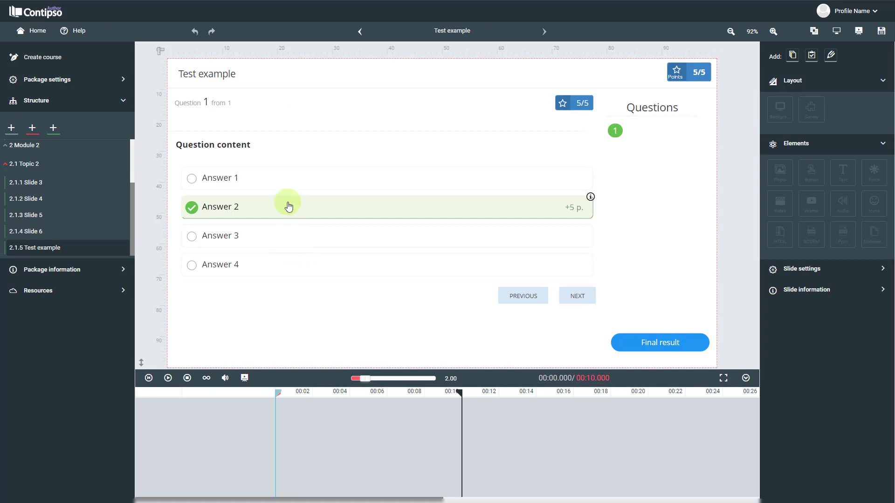
pyautogui.moveTo(288, 190)
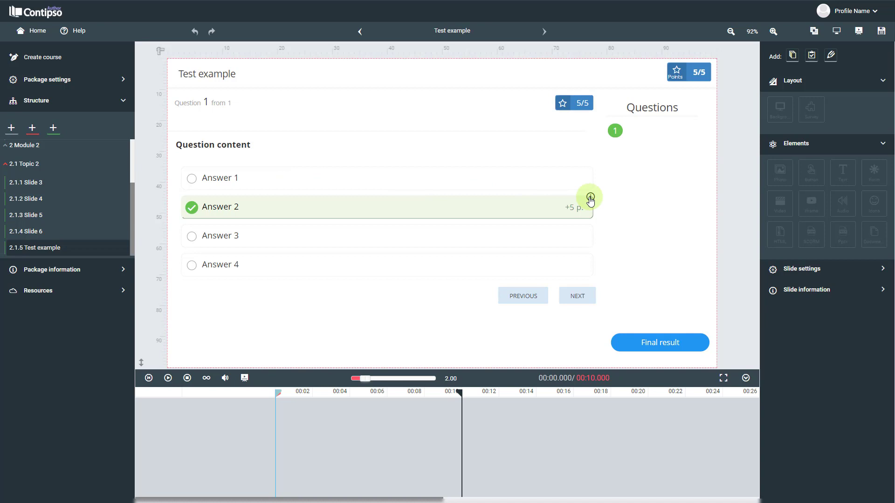
pyautogui.click(590, 197)
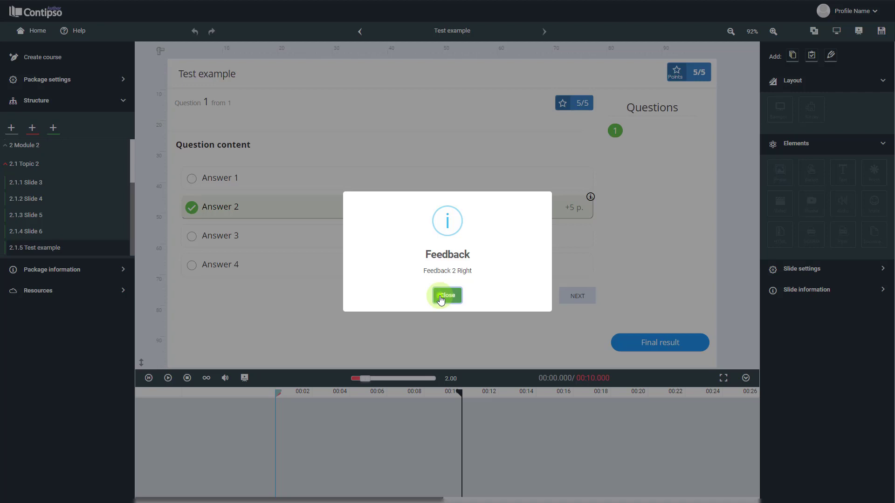
pyautogui.click(447, 295)
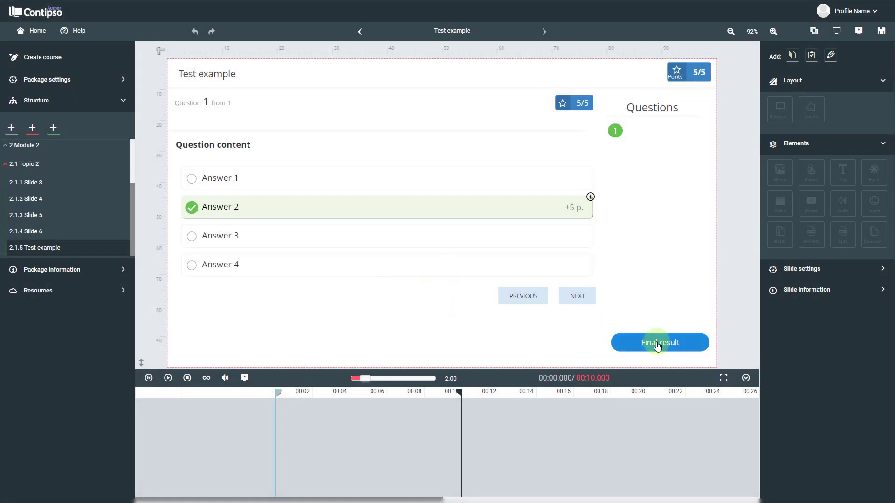
pyautogui.click(659, 343)
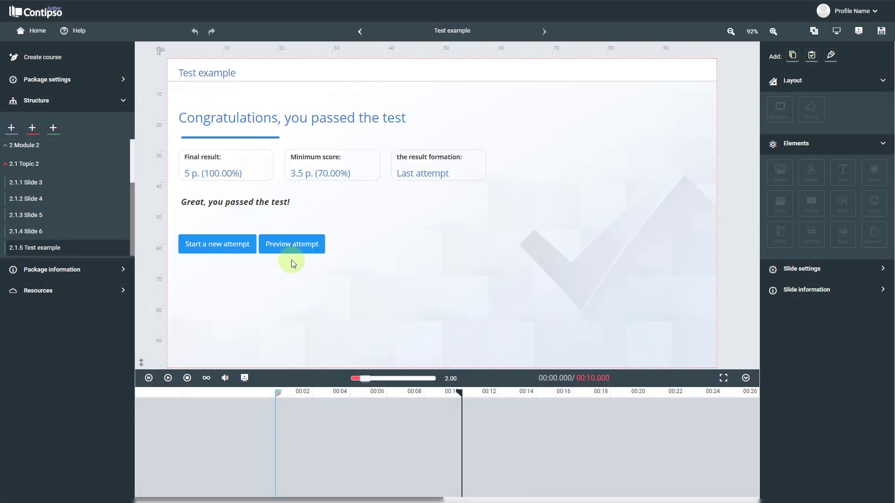